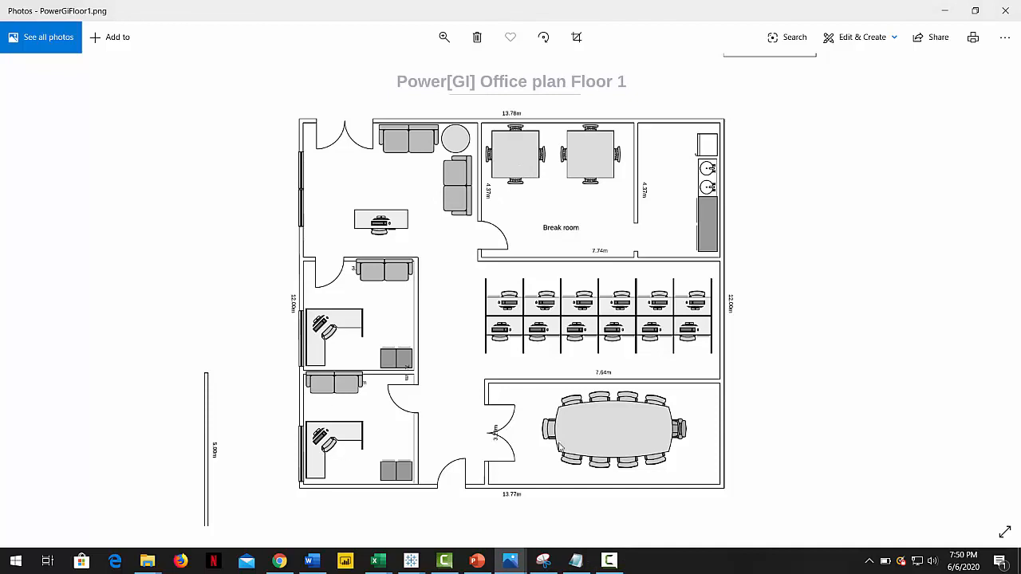
{"action": "mouse_move", "coordinate": [529, 359]}
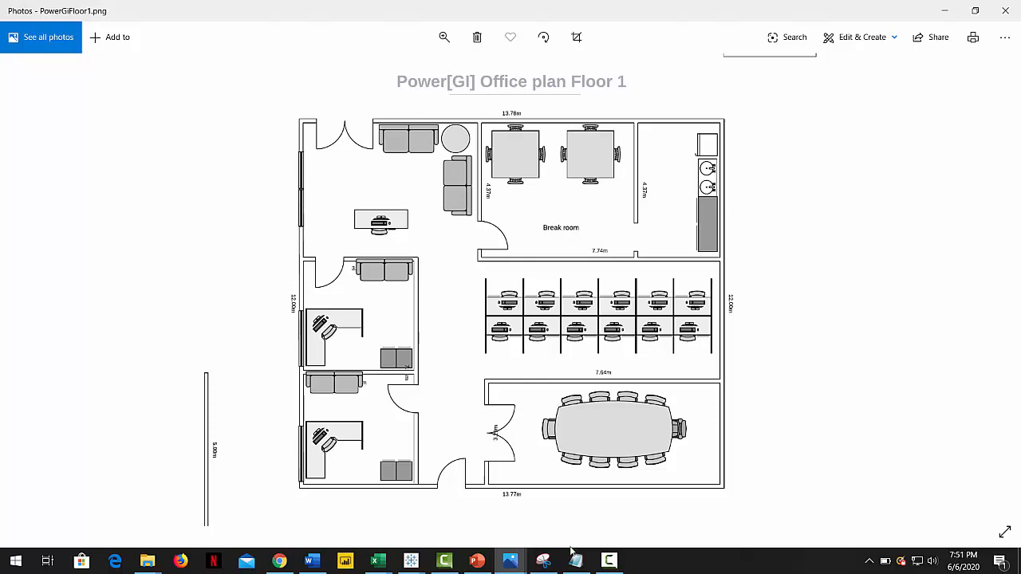
Move from the Floor 1 plan in Photos to the Drawing Tool for Tableau in Chrome.
{"action": "left_click", "coordinate": [550, 559]}
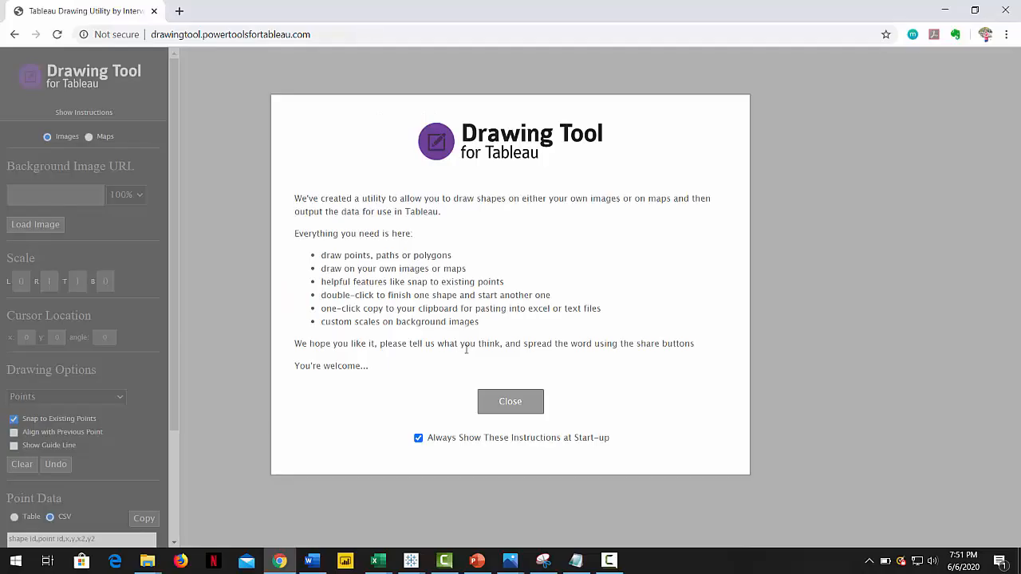
Dismiss the welcome instructions and choose single Points as the shape type for the Lobby plan.
{"action": "left_click", "coordinate": [510, 402]}
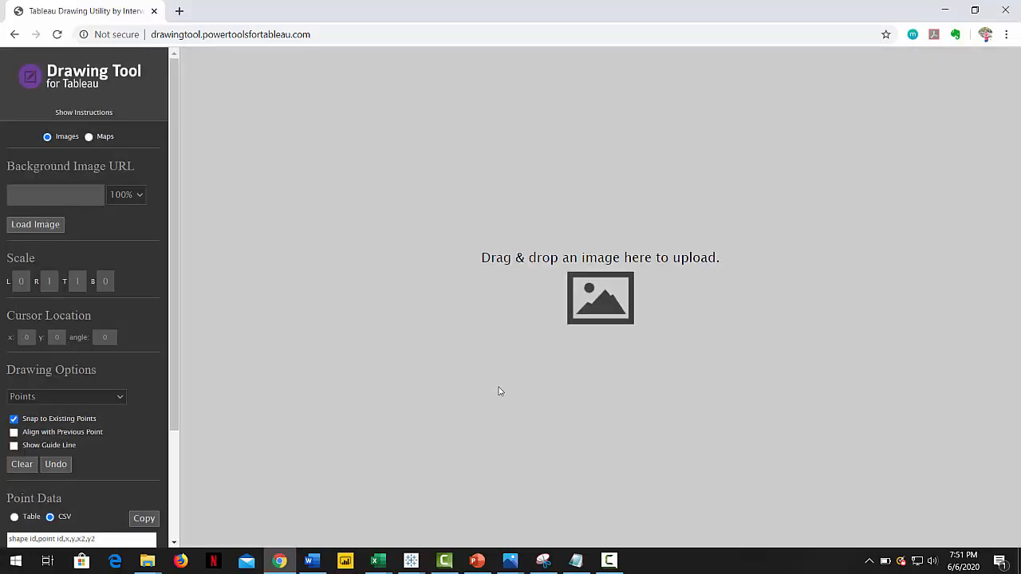
{"action": "mouse_move", "coordinate": [233, 321]}
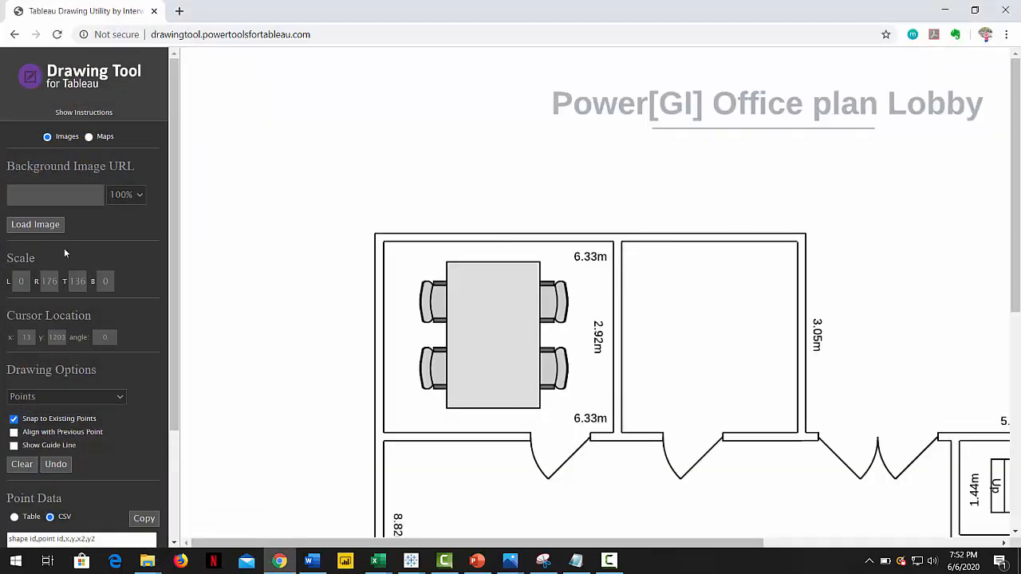
{"action": "left_click", "coordinate": [67, 330]}
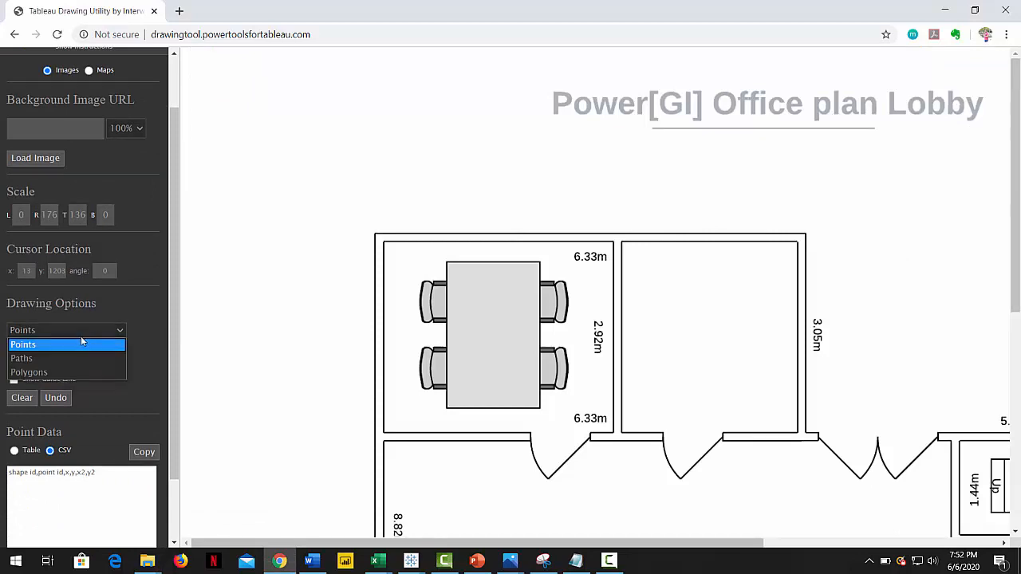
{"action": "left_click", "coordinate": [24, 344]}
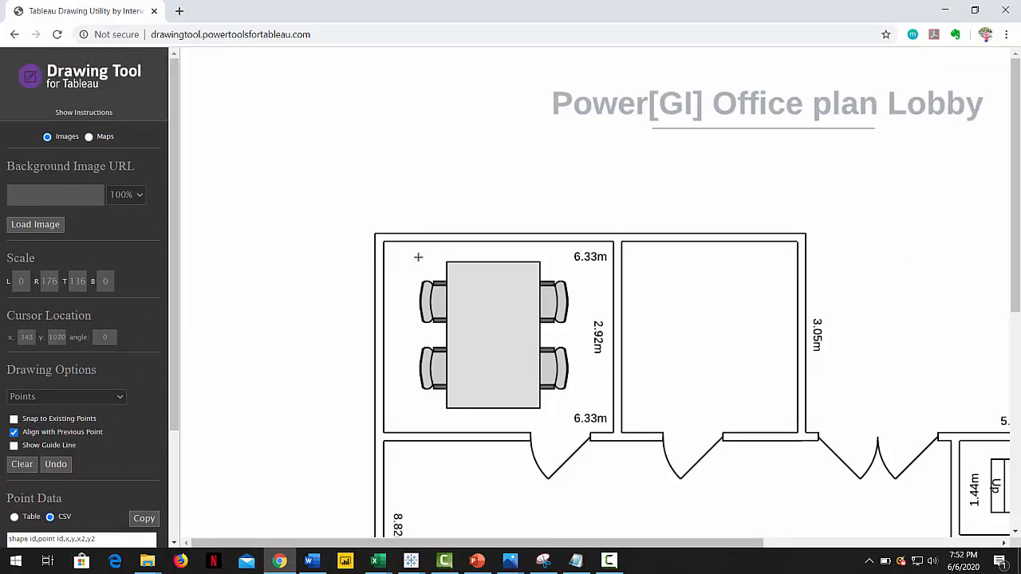
{"action": "mouse_move", "coordinate": [271, 371]}
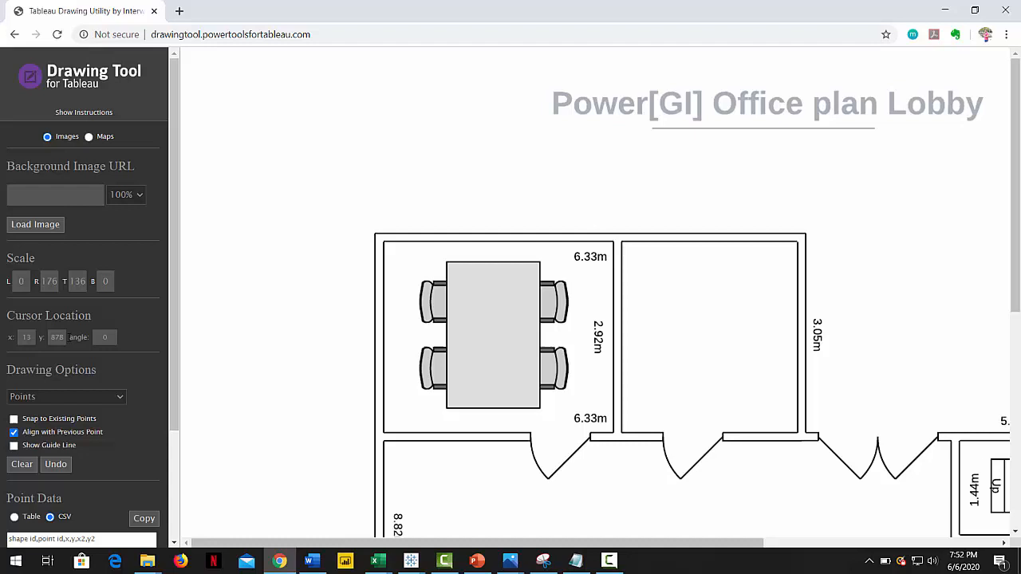
{"action": "scroll", "scroll_direction": "down", "scroll_amount": 3}
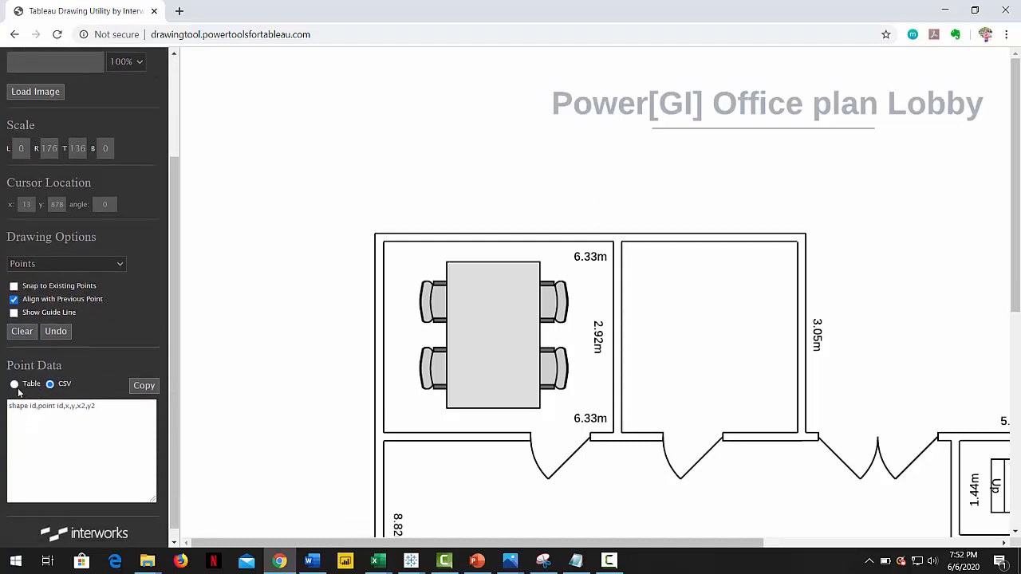
Mark the Lobby desk and seat points in table view, copy their coordinates, and go to Excel.
{"action": "left_click", "coordinate": [13, 384]}
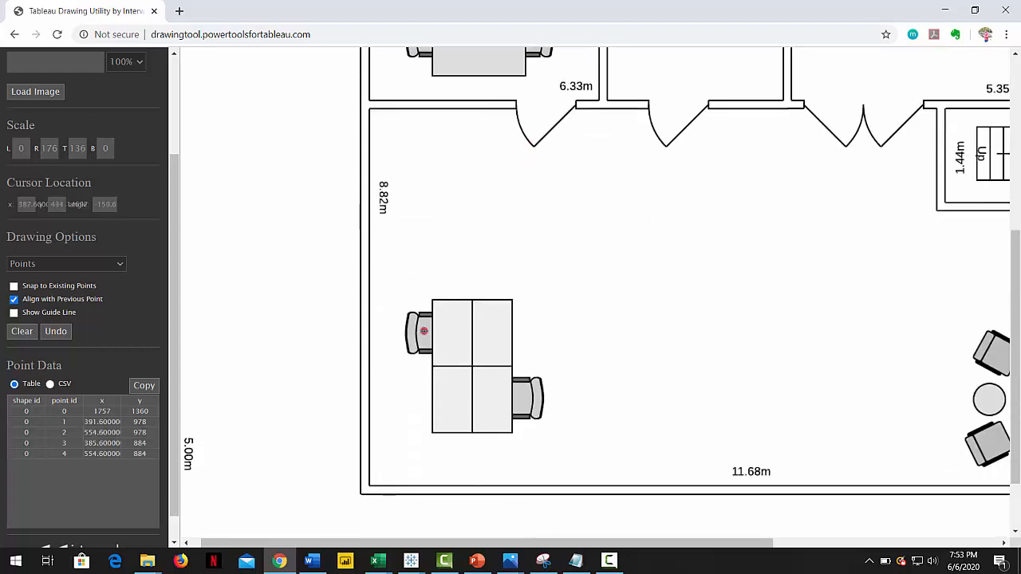
{"action": "left_click", "coordinate": [517, 401]}
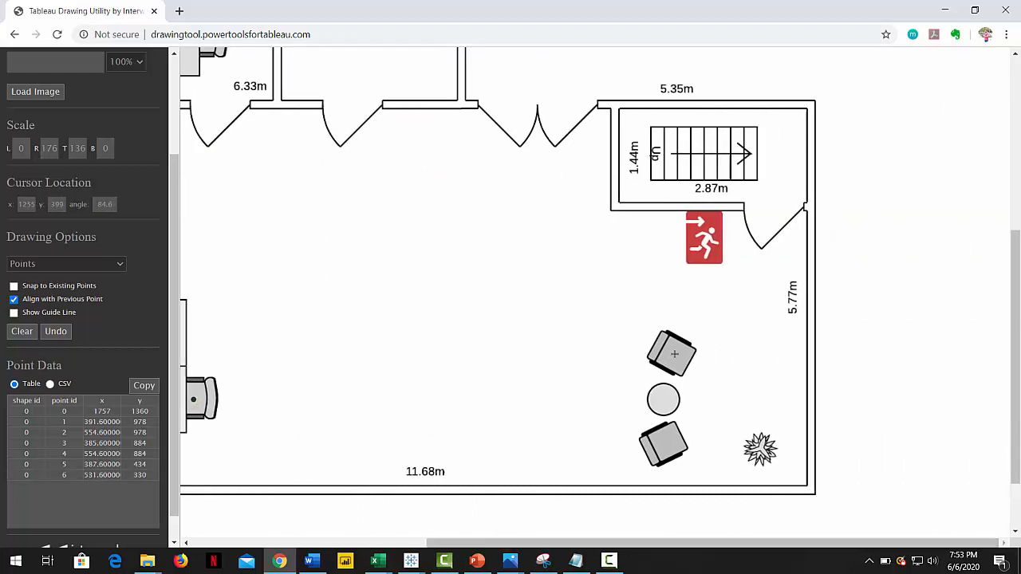
{"action": "left_click", "coordinate": [665, 445]}
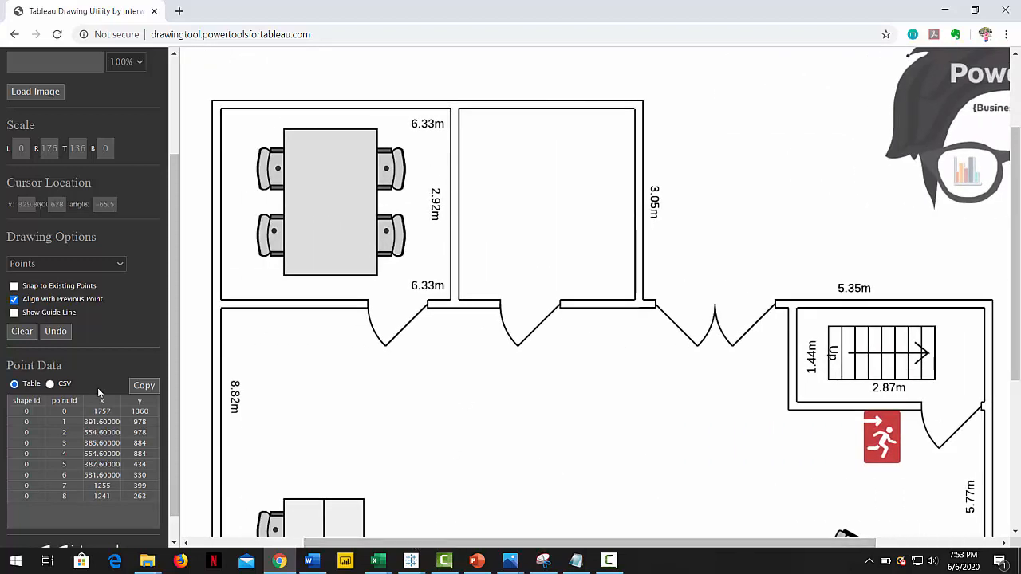
{"action": "left_click", "coordinate": [144, 386]}
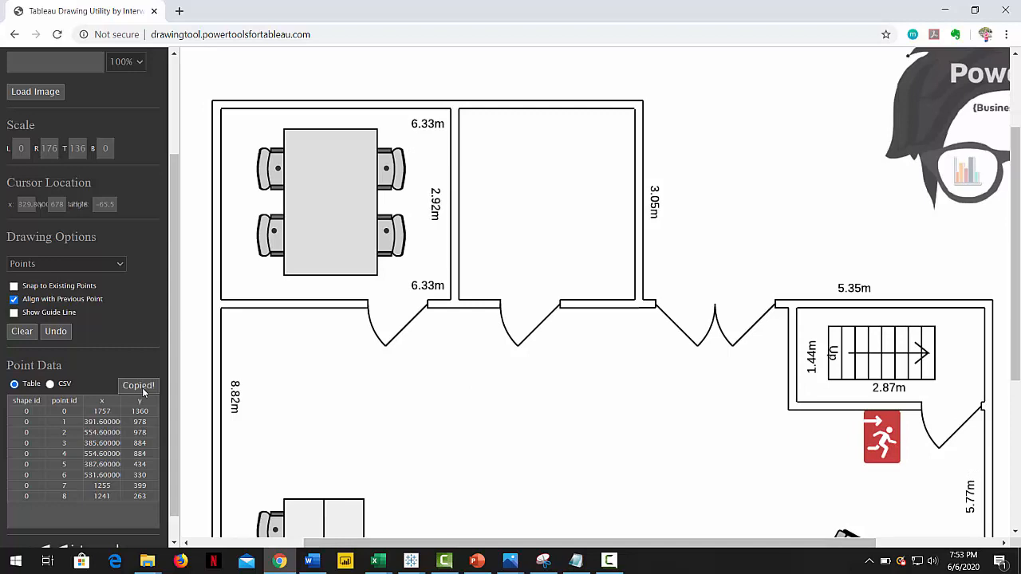
{"action": "left_click", "coordinate": [396, 561]}
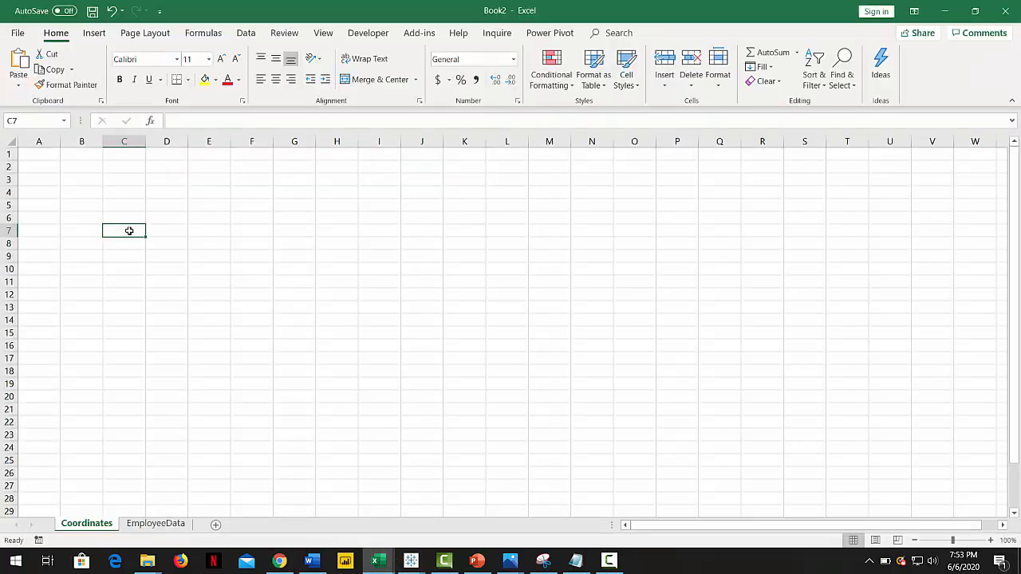
Paste the Lobby coordinates, insert a DeskID column starting L1, and fill a Floor column with Lobby.
{"action": "key", "text": "ctrl+v"}
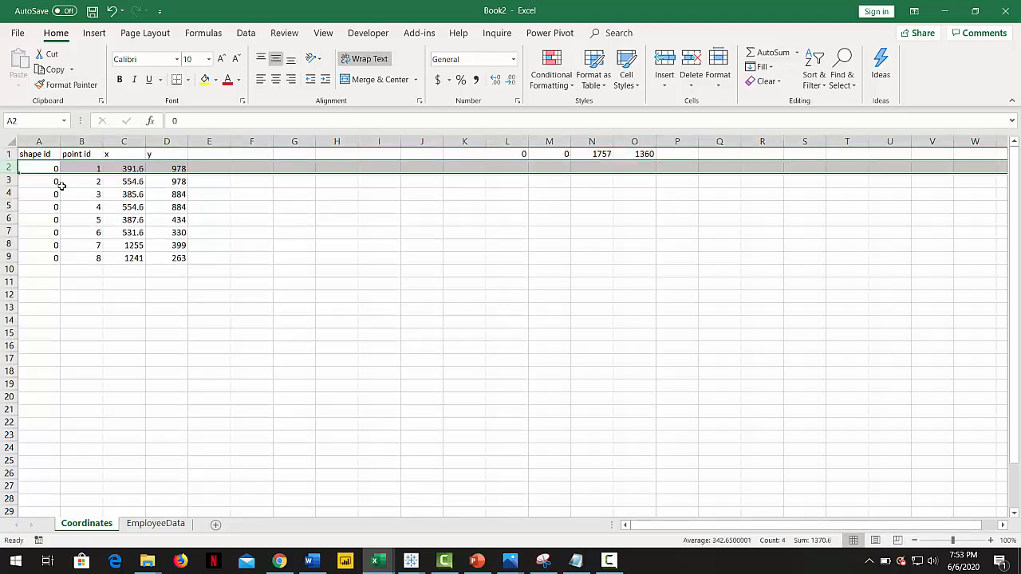
{"action": "right_click", "coordinate": [32, 142]}
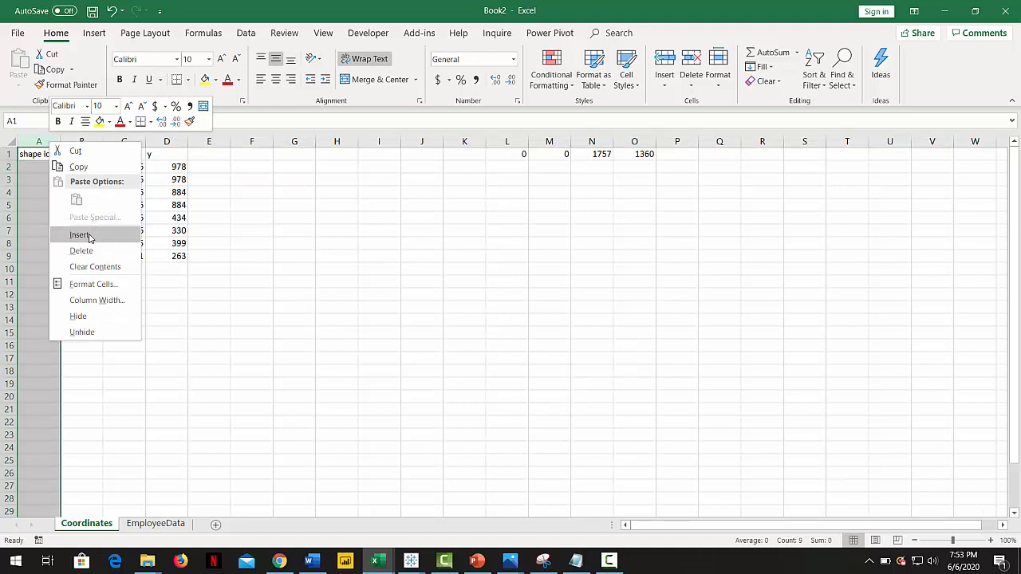
{"action": "left_click", "coordinate": [80, 235]}
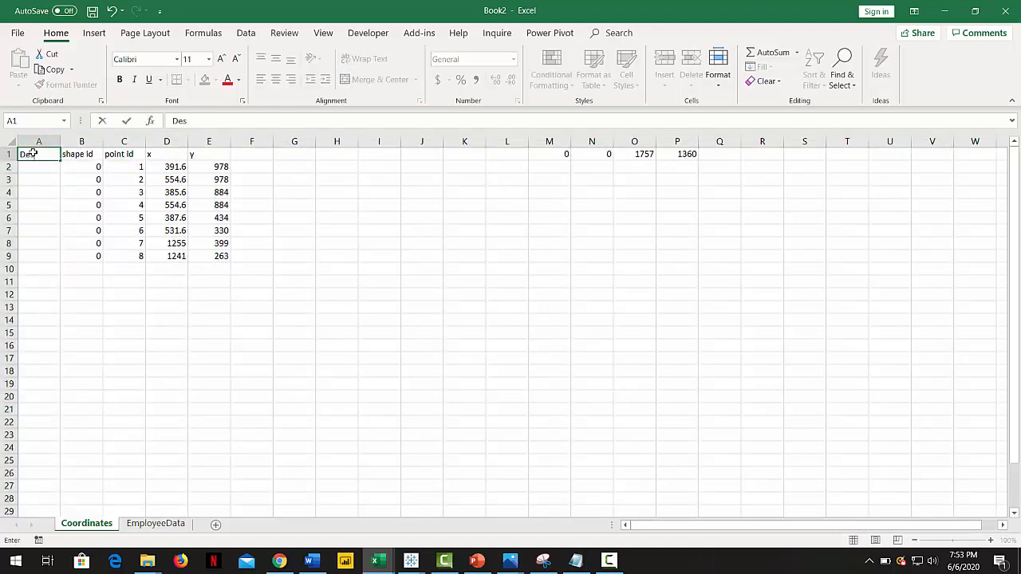
{"action": "type", "text": "L1"}
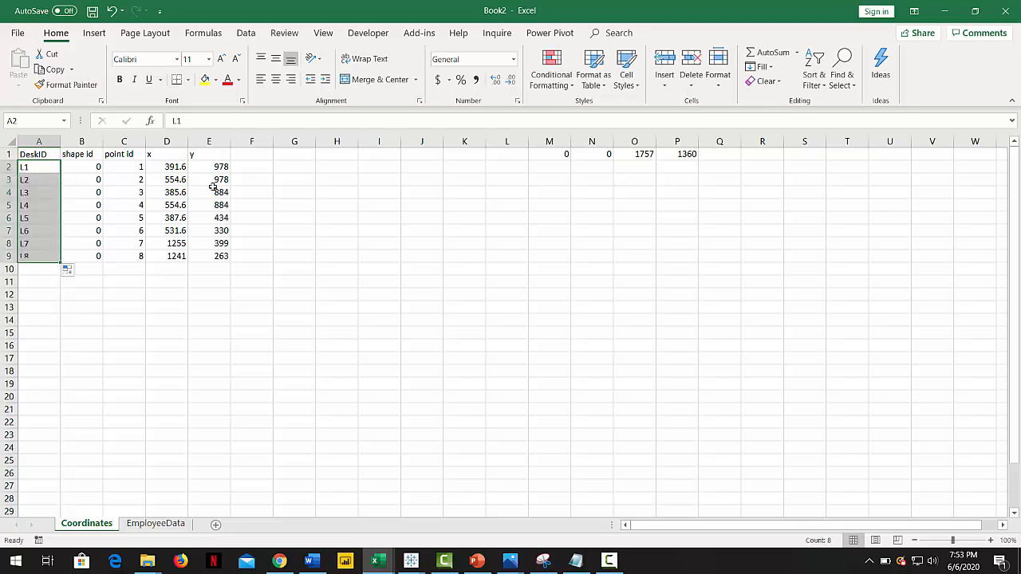
{"action": "type", "text": "Floor"}
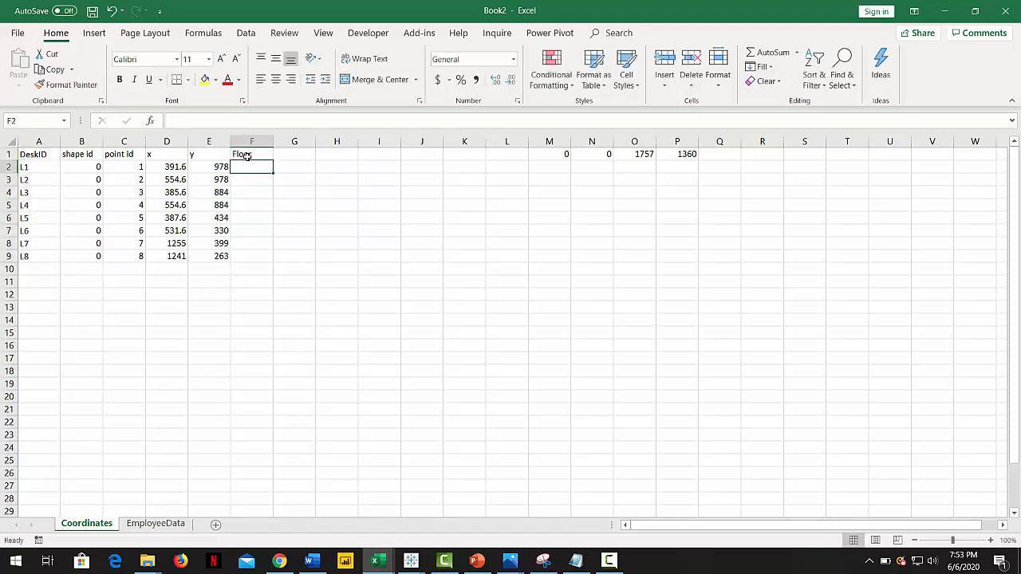
{"action": "type", "text": "Lobby"}
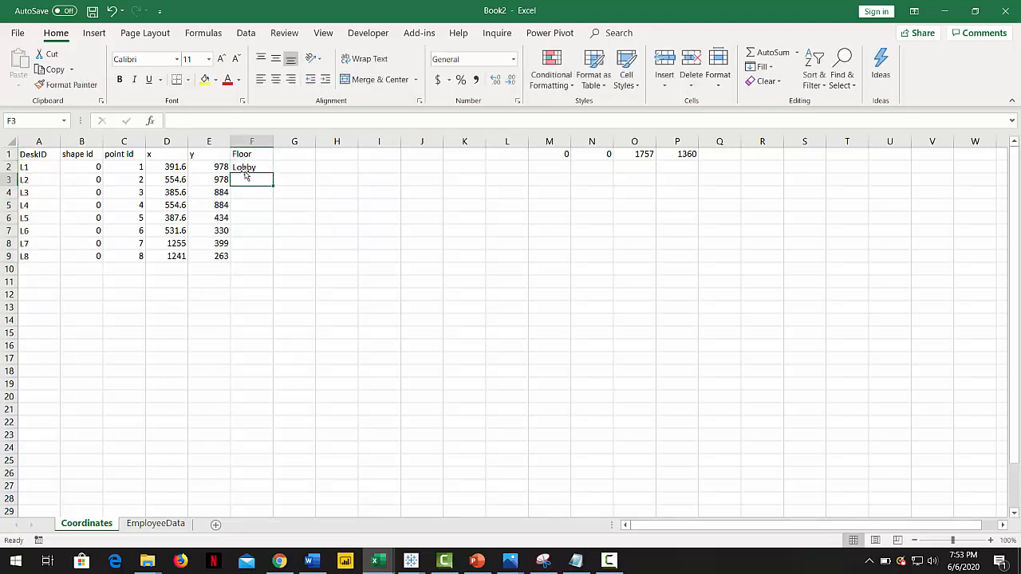
{"action": "left_click_drag", "start_coordinate": [253, 167], "coordinate": [252, 256]}
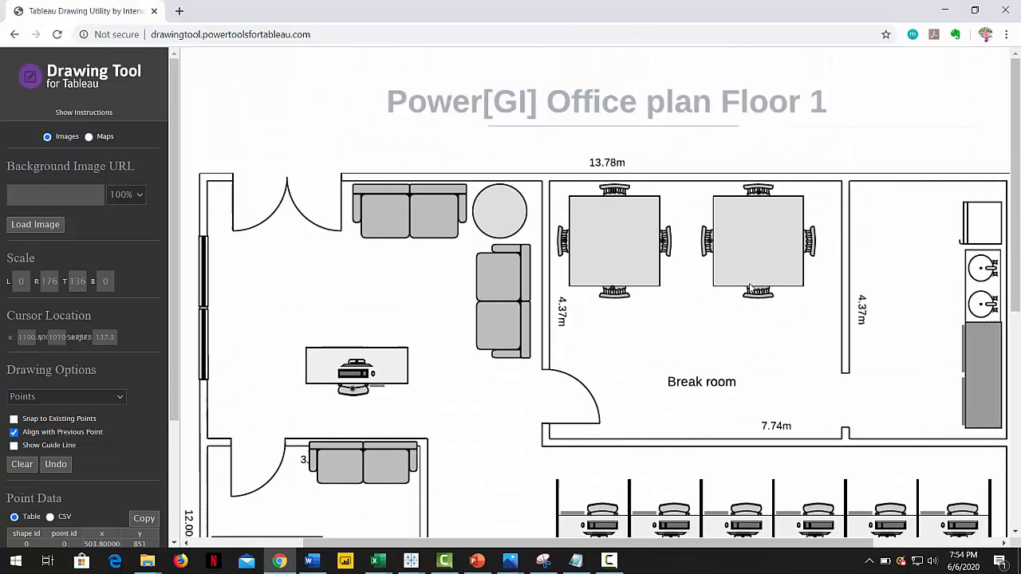
Copy the Floor 1 desk coordinates and move to Tableau Desktop.
{"action": "scroll", "scroll_direction": "down", "scroll_amount": 3}
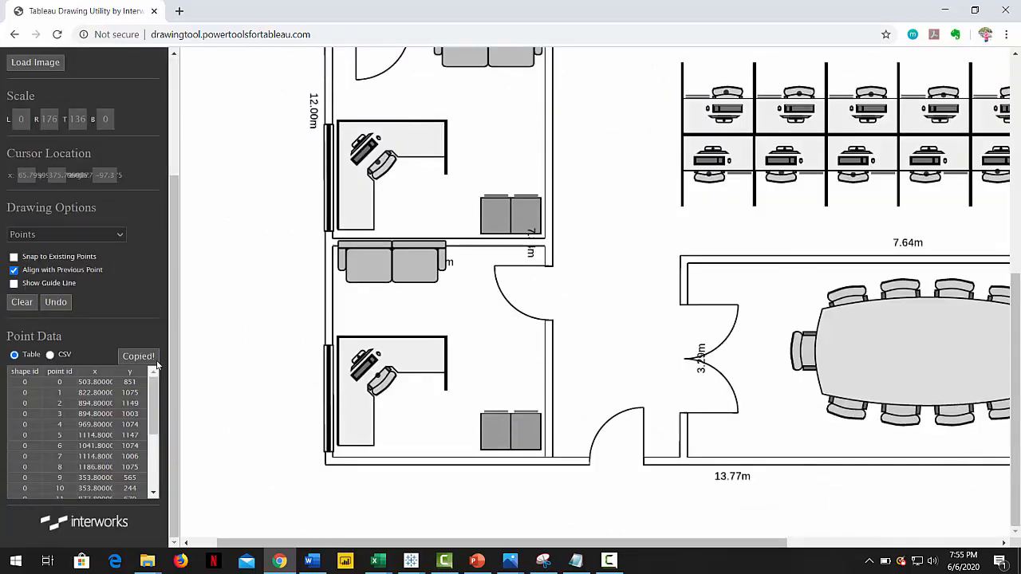
{"action": "left_click", "coordinate": [381, 562]}
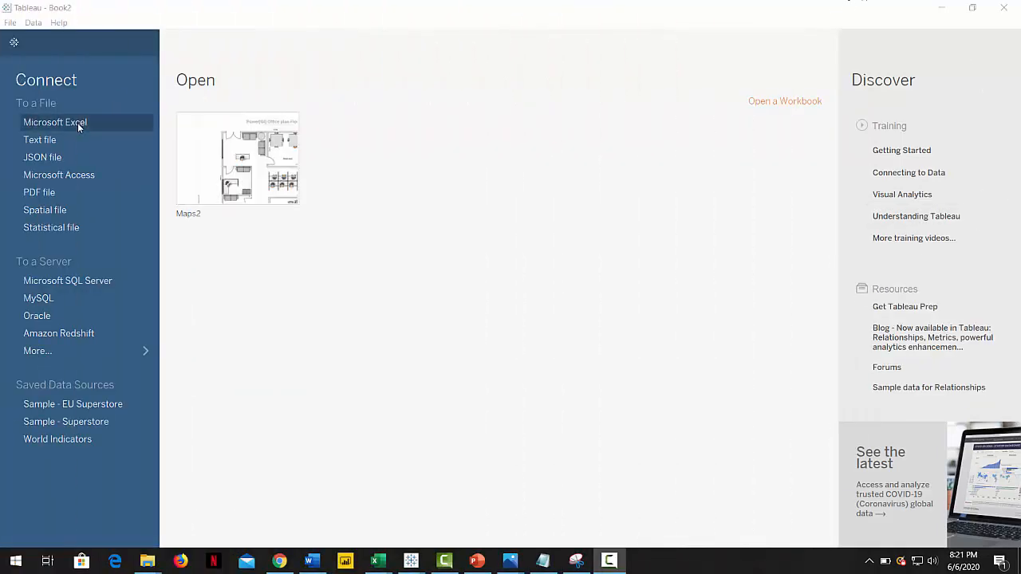
Connect to the Book1 workbook and left-join Coordinates to Employees on Desk ID = Desk.
{"action": "left_click", "coordinate": [55, 122]}
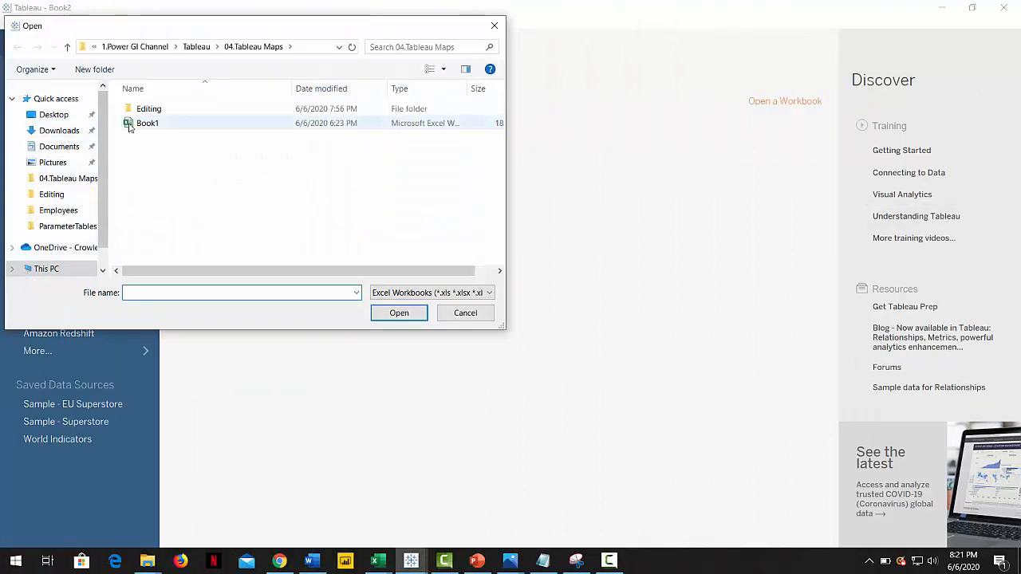
{"action": "double_click", "coordinate": [147, 123]}
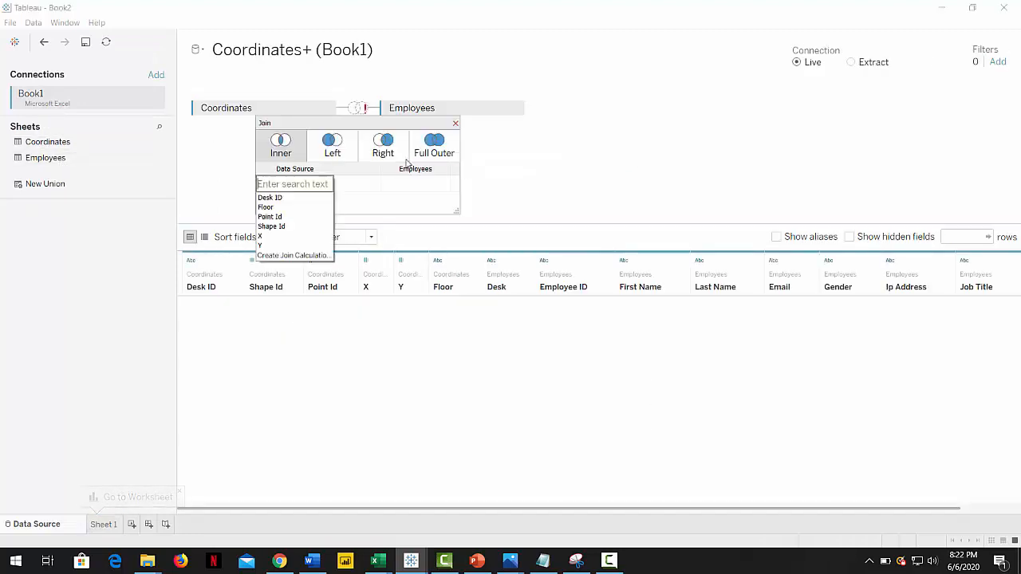
{"action": "left_click", "coordinate": [269, 198]}
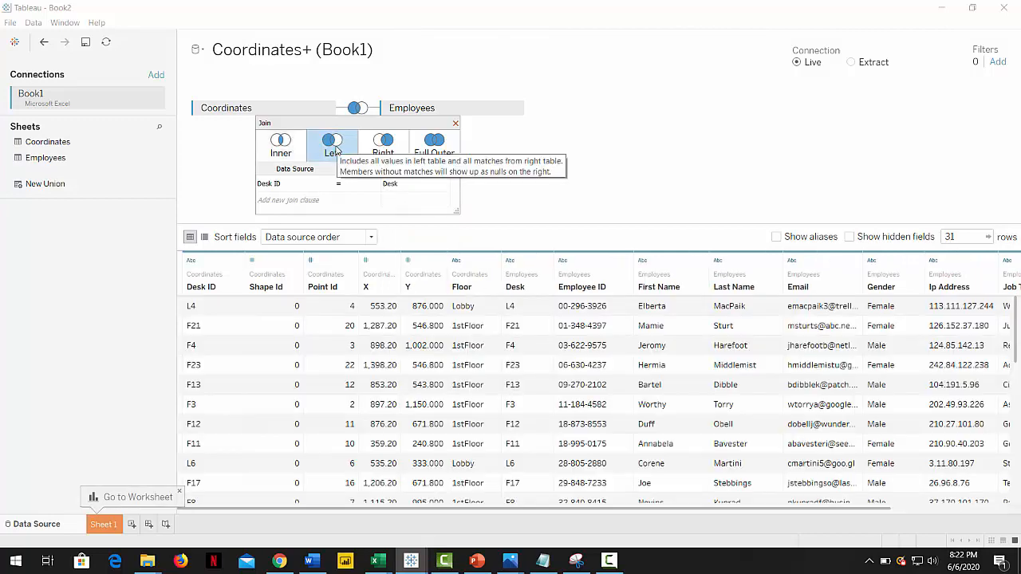
{"action": "left_click", "coordinate": [103, 524]}
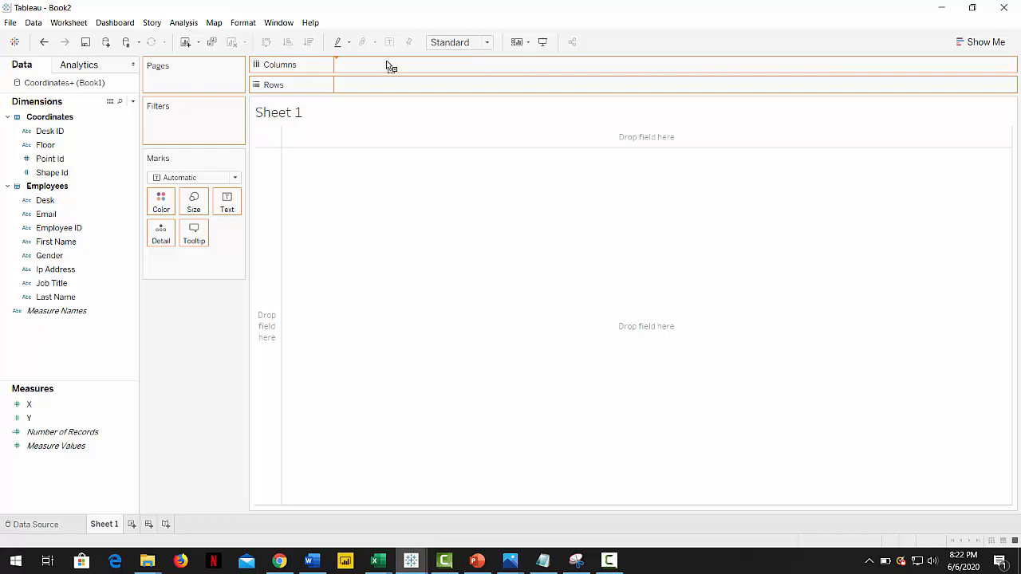
Plot X on Columns against Y on Rows and turn off Aggregate Measures.
{"action": "left_click_drag", "start_coordinate": [29, 404], "coordinate": [383, 65]}
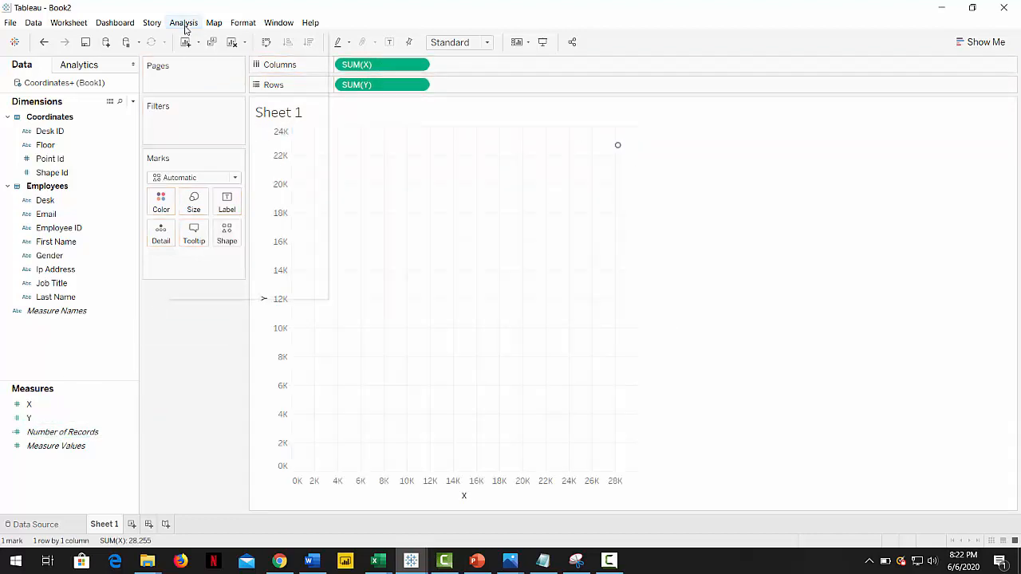
{"action": "left_click", "coordinate": [176, 22]}
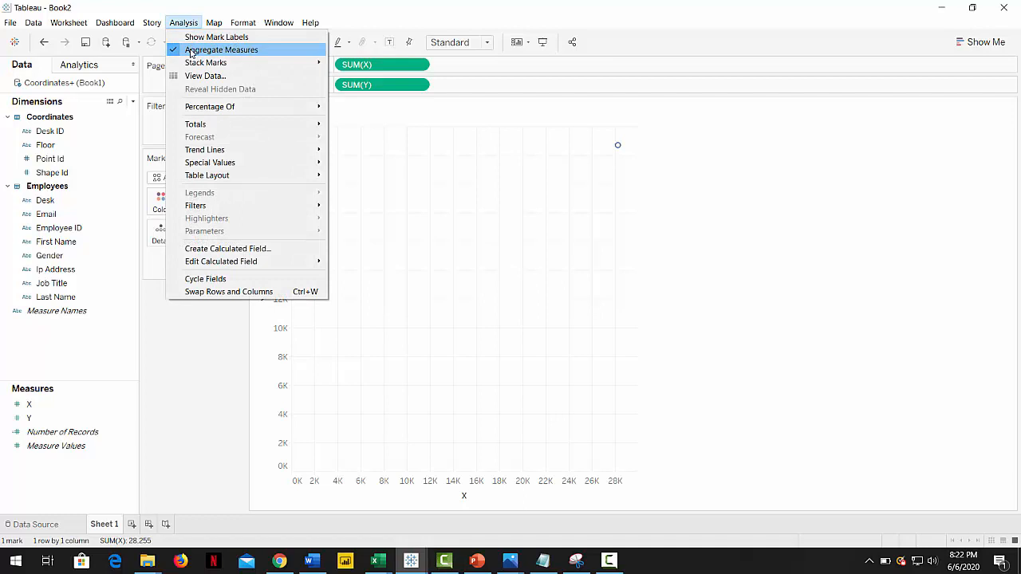
{"action": "left_click", "coordinate": [219, 49]}
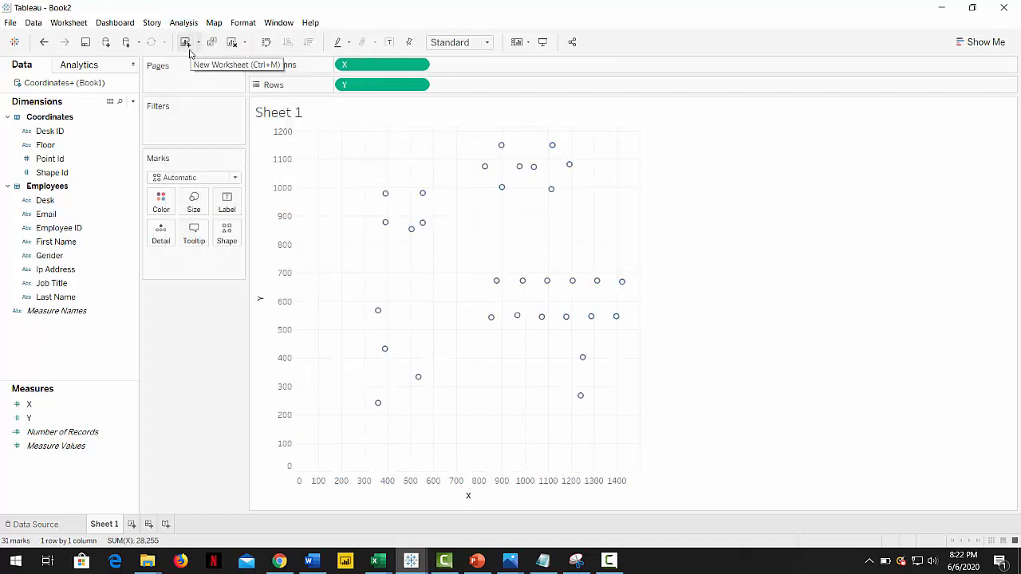
{"action": "left_click", "coordinate": [213, 21]}
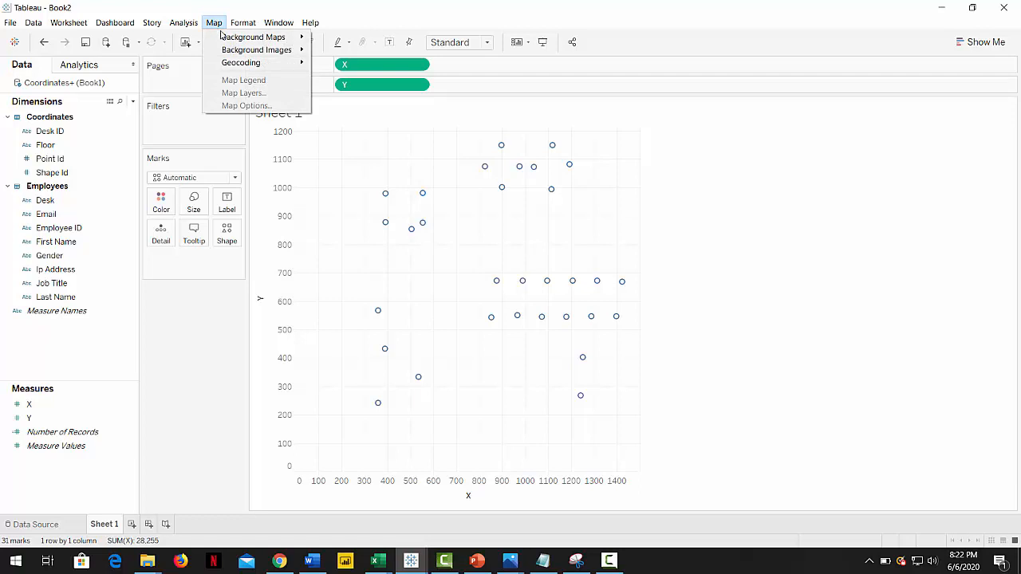
{"action": "mouse_move", "coordinate": [257, 51]}
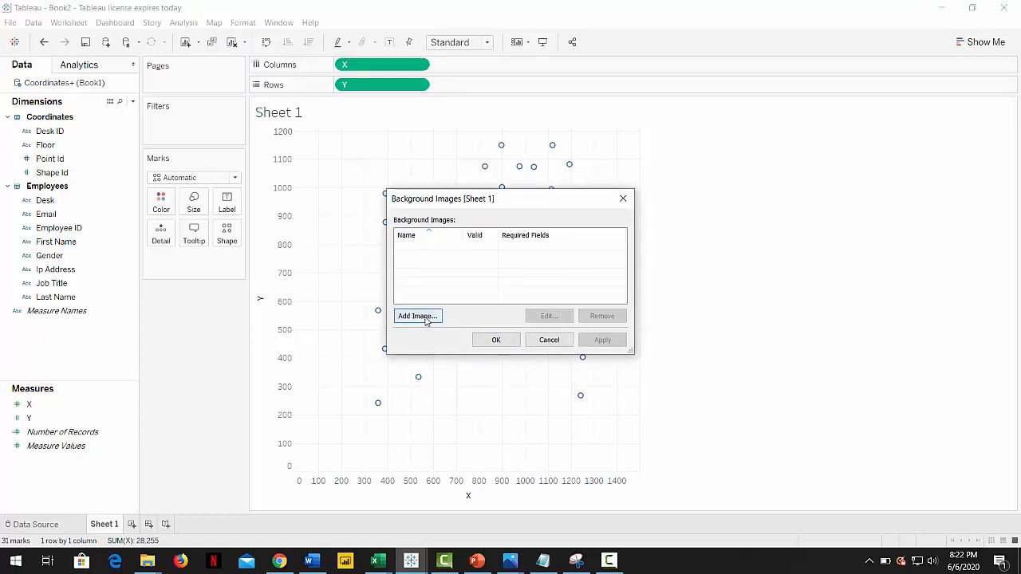
Add PowerGILobby.png as a background image with X right at 1769 and Y top at 1369.
{"action": "left_click", "coordinate": [417, 316]}
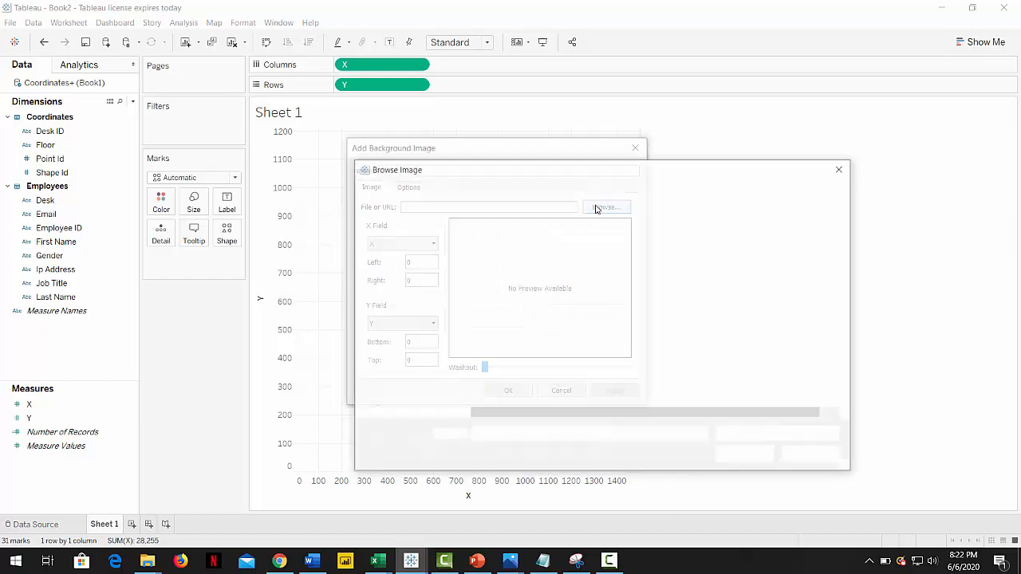
{"action": "left_click", "coordinate": [605, 206]}
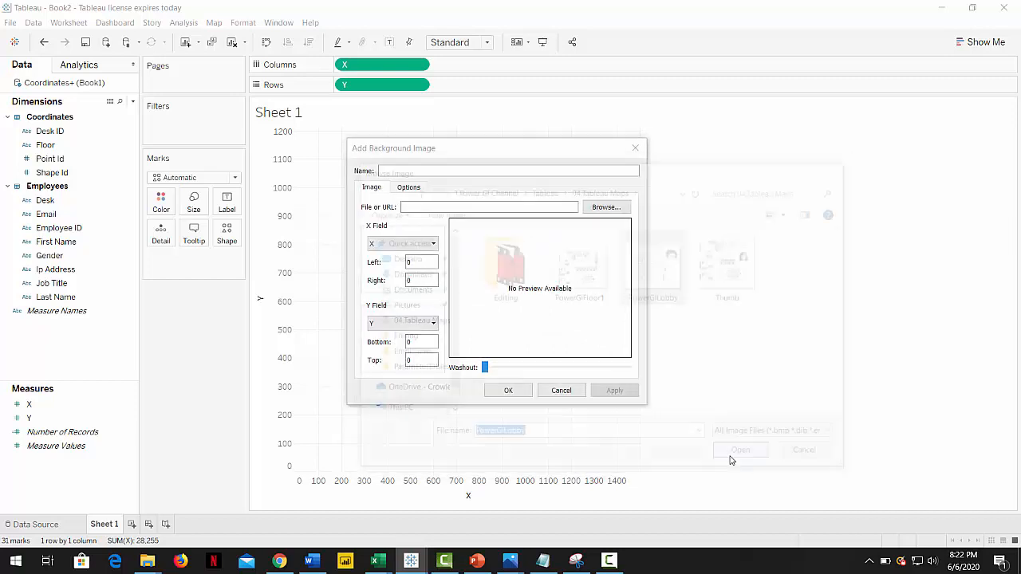
{"action": "left_click", "coordinate": [740, 450]}
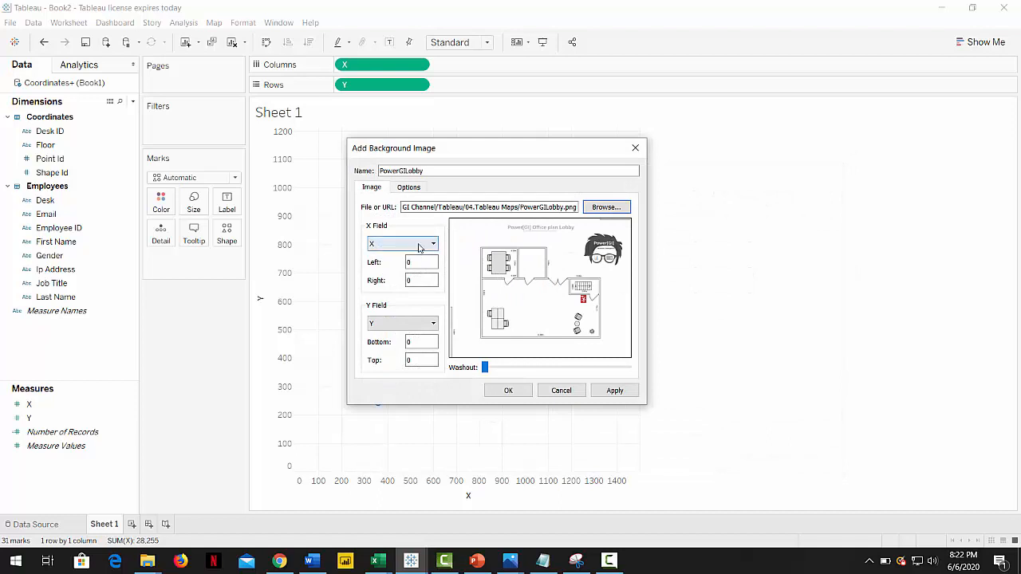
{"action": "left_click", "coordinate": [432, 324]}
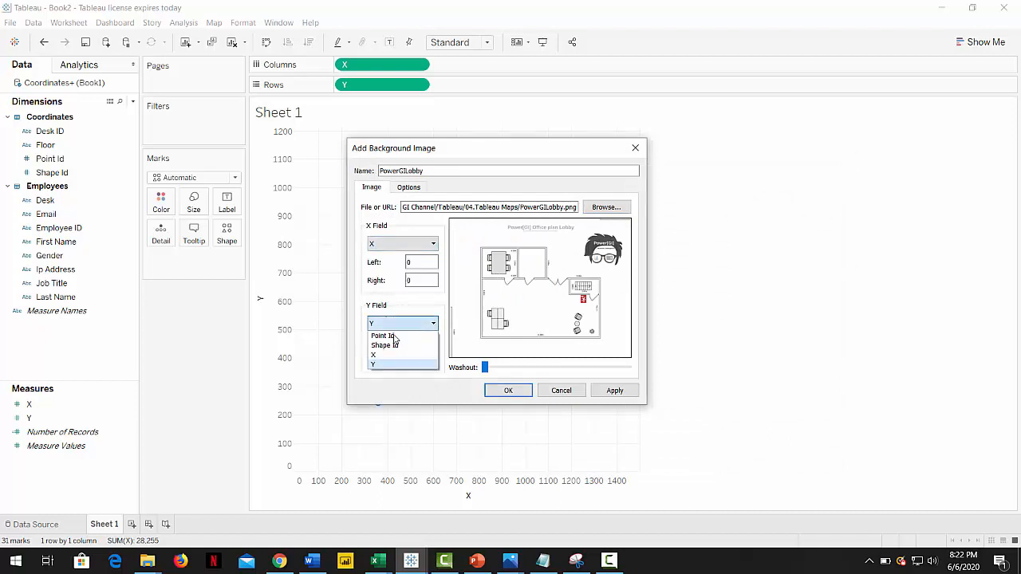
{"action": "left_click", "coordinate": [372, 362]}
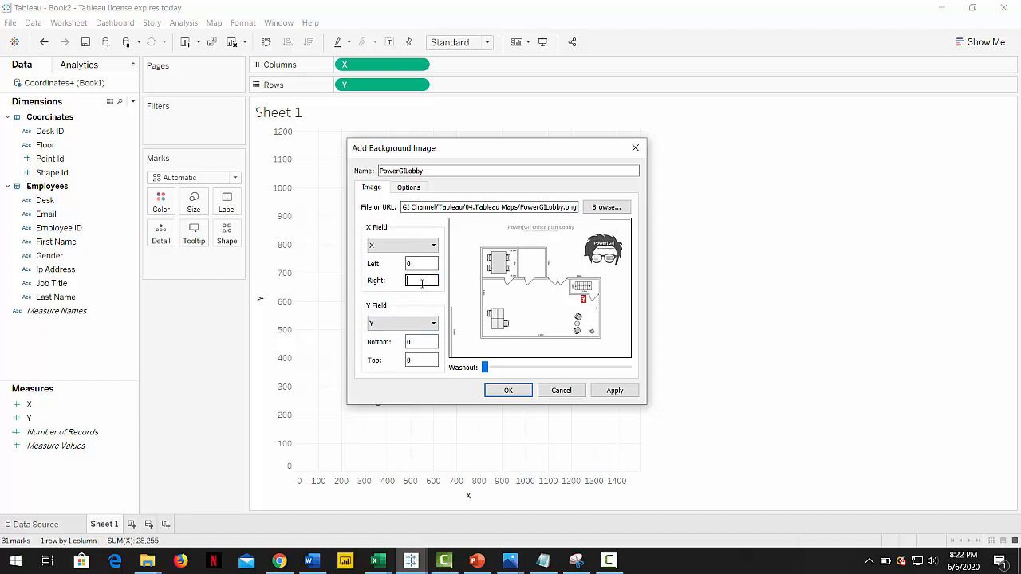
{"action": "type", "text": "1"}
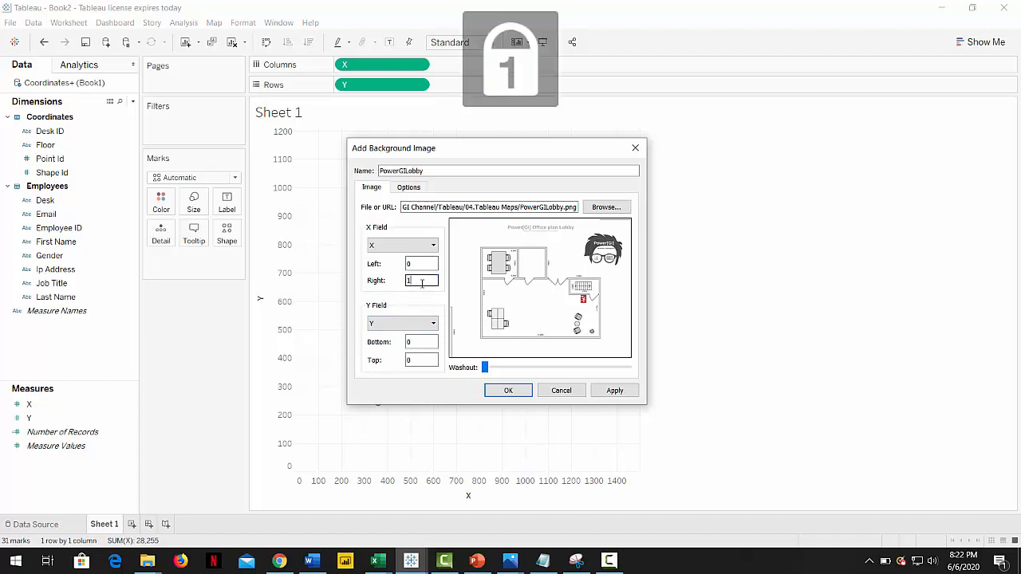
{"action": "type", "text": "1769"}
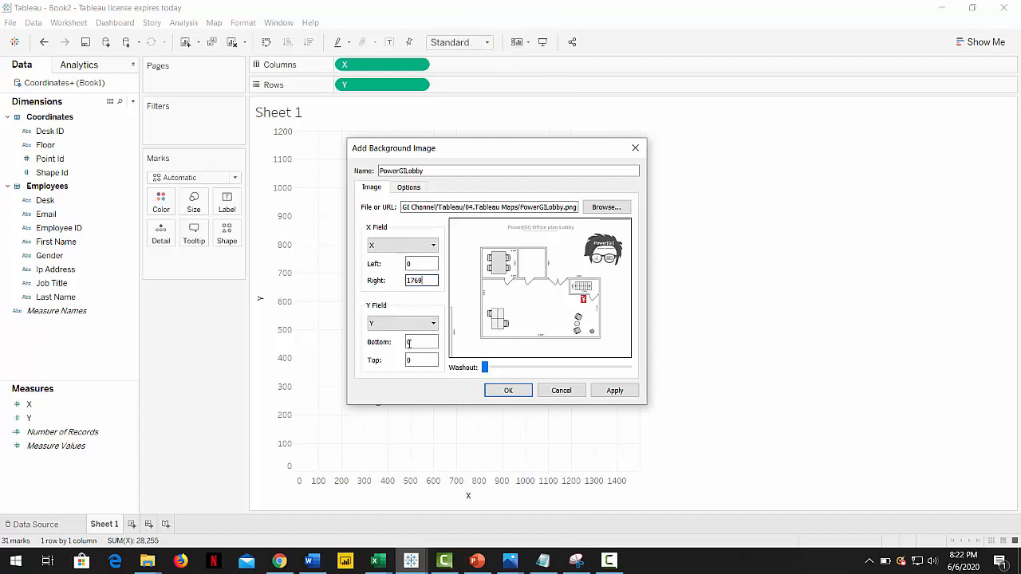
{"action": "type", "text": "1369"}
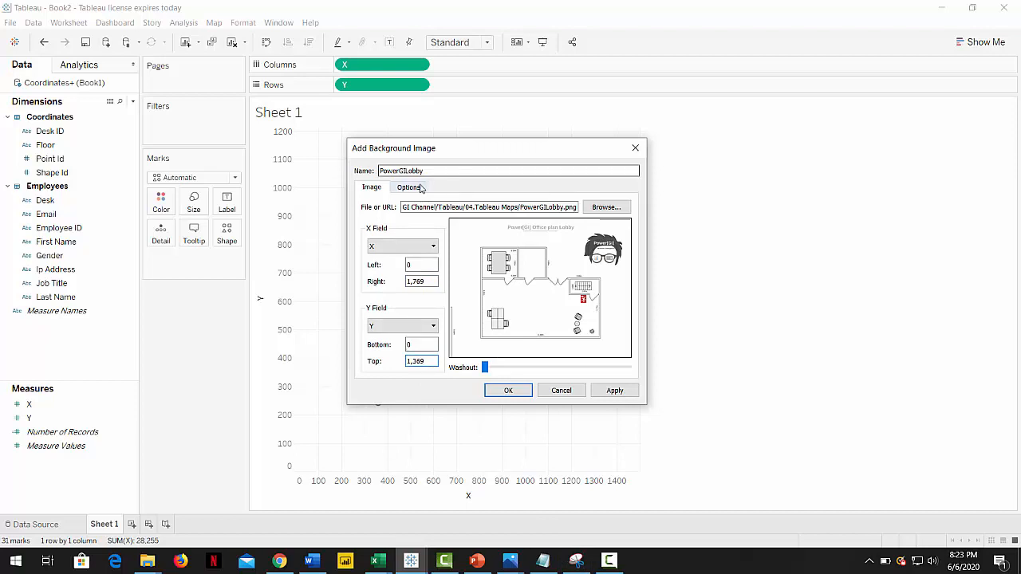
Show the entire PowerGILobby image, and only when Floor is Lobby.
{"action": "left_click", "coordinate": [408, 187]}
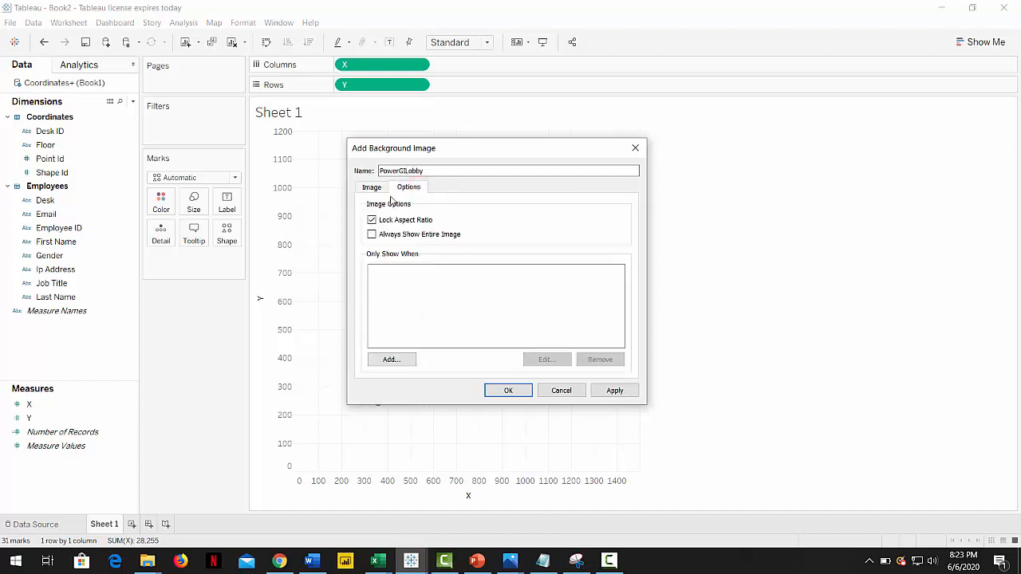
{"action": "left_click", "coordinate": [372, 234]}
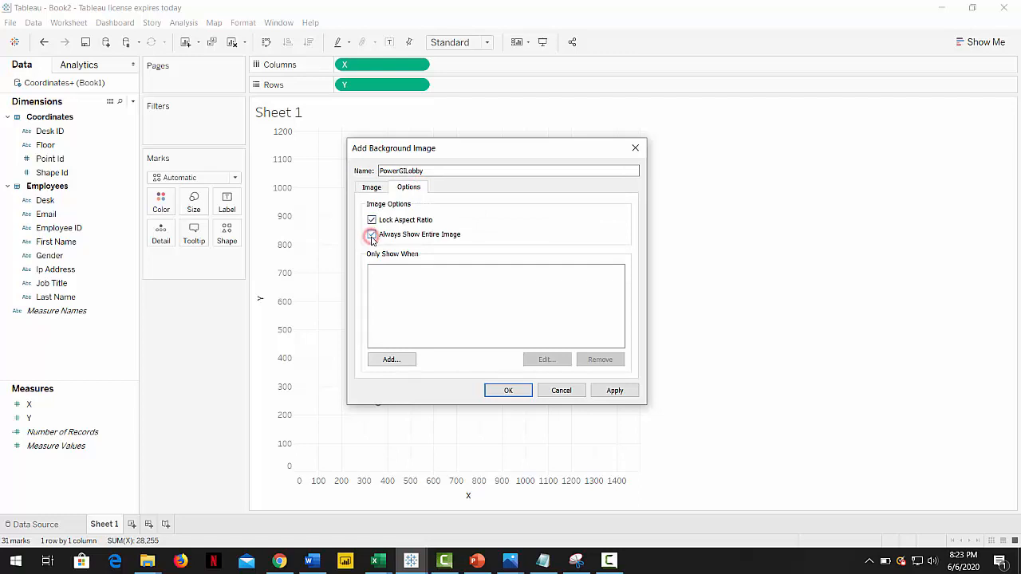
{"action": "left_click", "coordinate": [370, 234]}
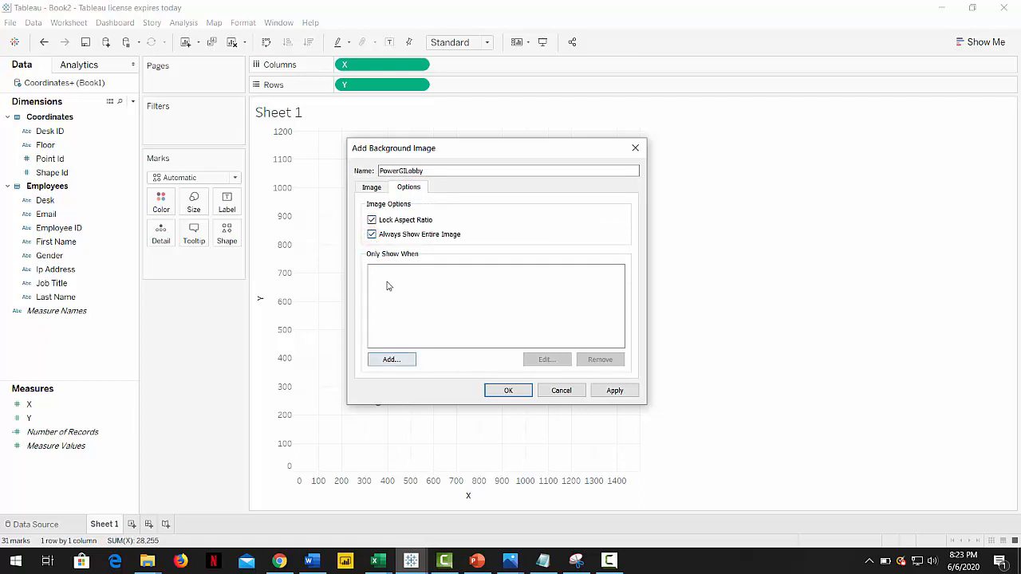
{"action": "mouse_move", "coordinate": [401, 386]}
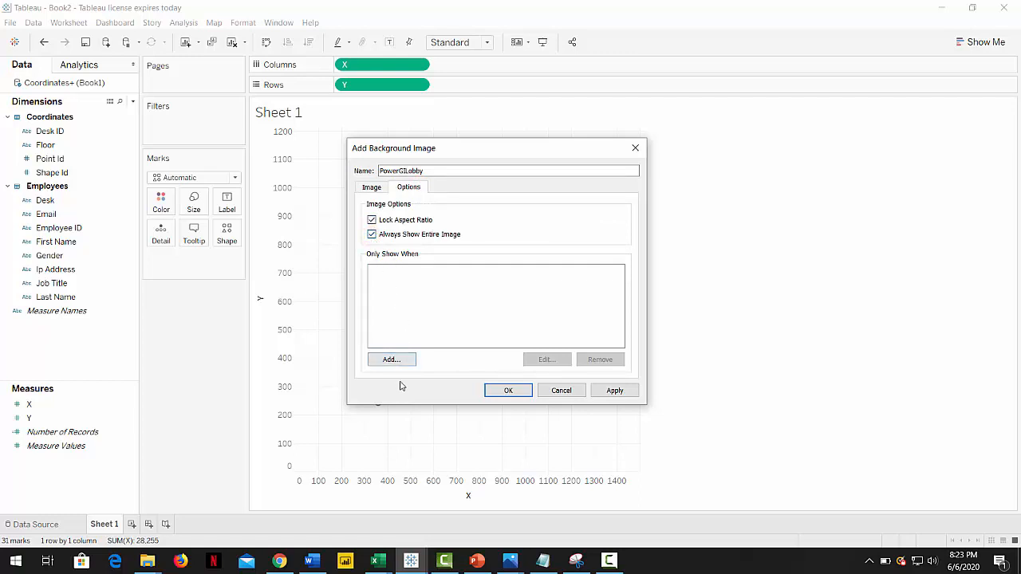
{"action": "left_click", "coordinate": [391, 359]}
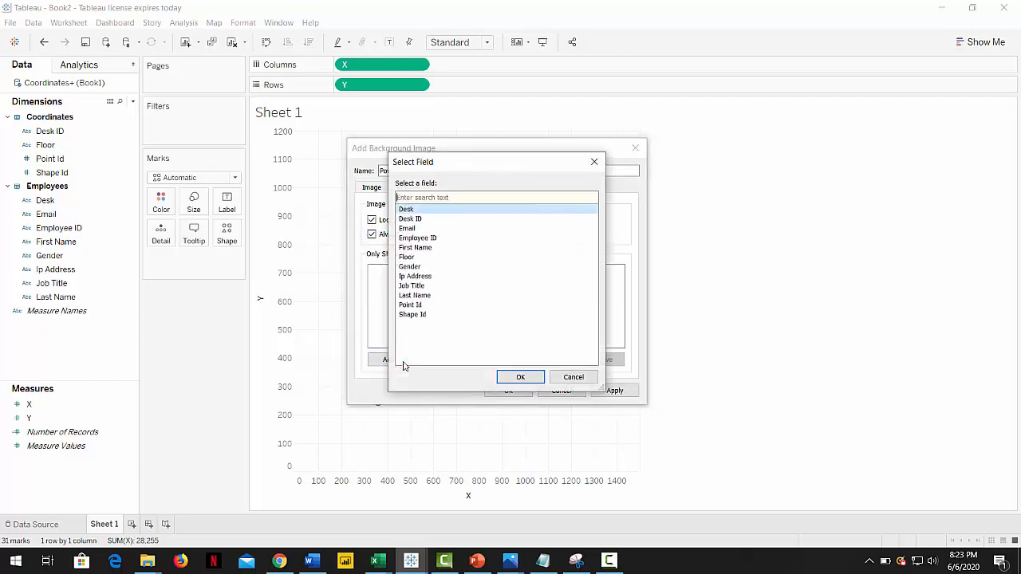
{"action": "mouse_move", "coordinate": [422, 253]}
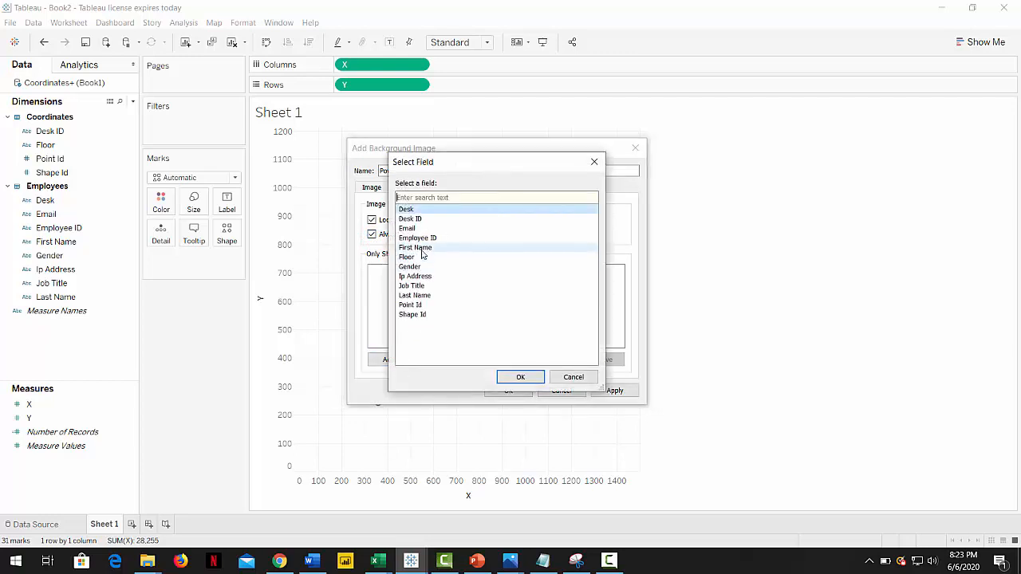
{"action": "left_click", "coordinate": [407, 257]}
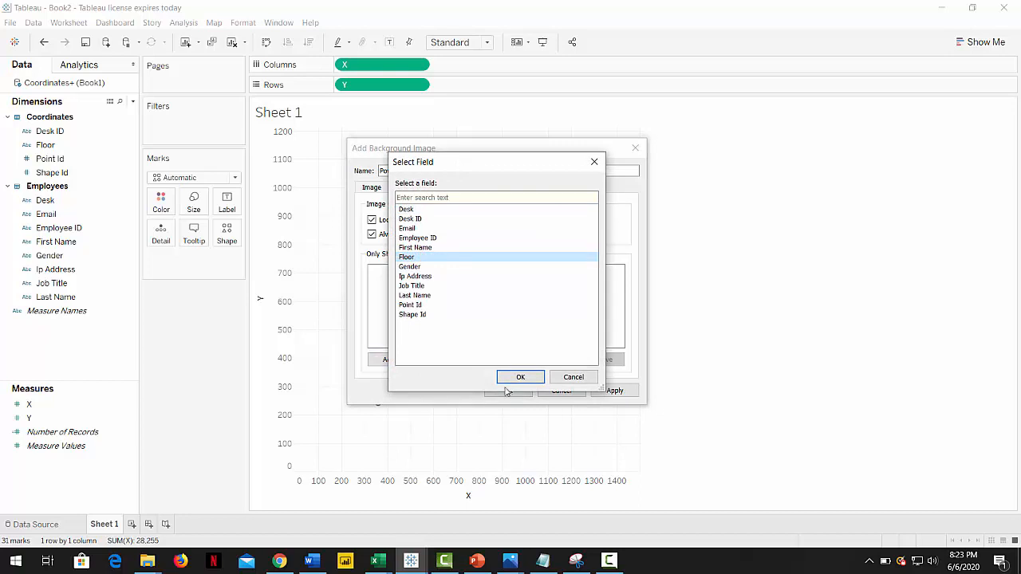
{"action": "left_click", "coordinate": [520, 376]}
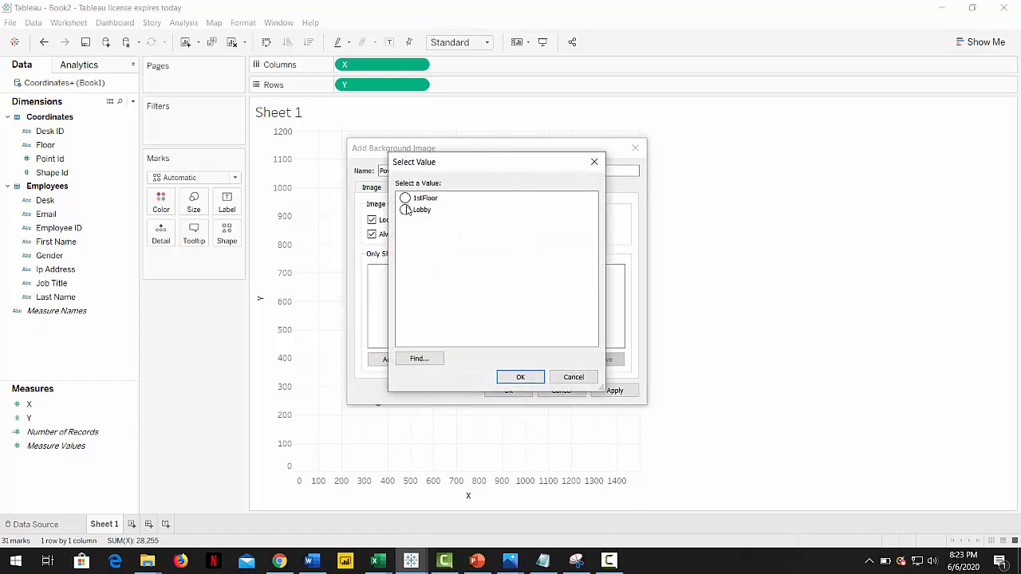
{"action": "left_click", "coordinate": [520, 377]}
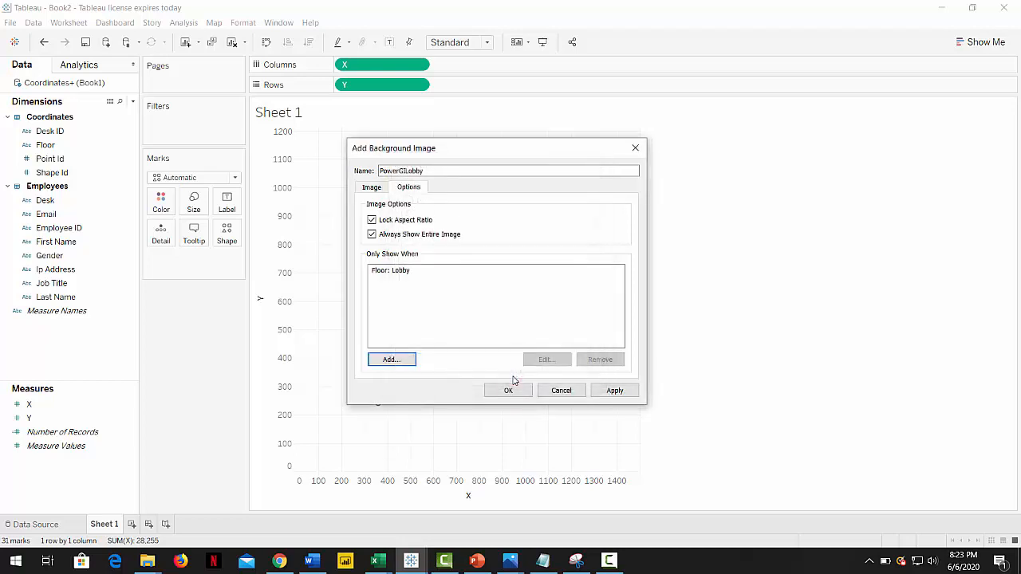
{"action": "left_click", "coordinate": [371, 187]}
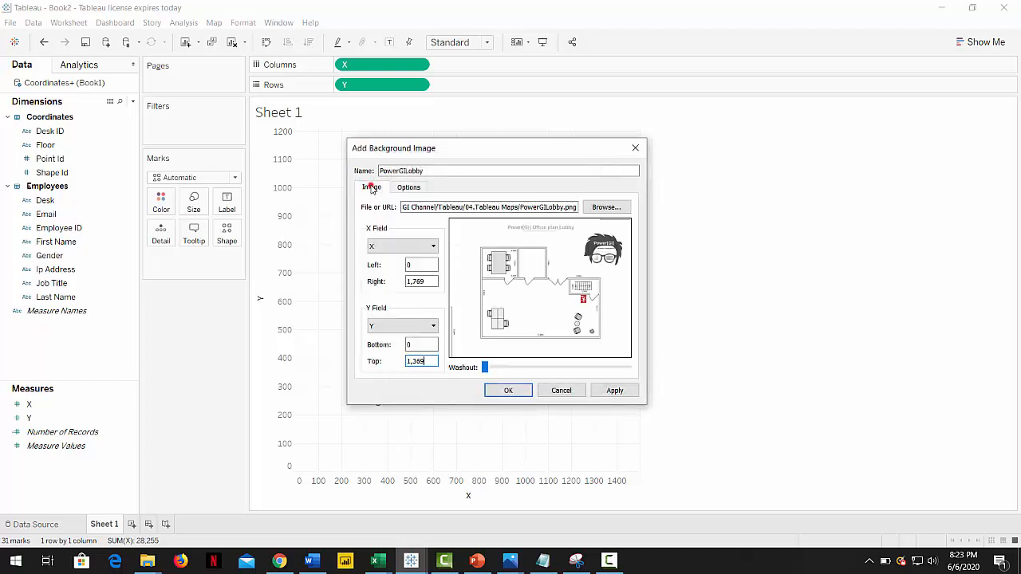
Save the Lobby image and add PowerGIFloor1.png with its X bound and a Floor condition.
{"action": "left_click", "coordinate": [508, 390]}
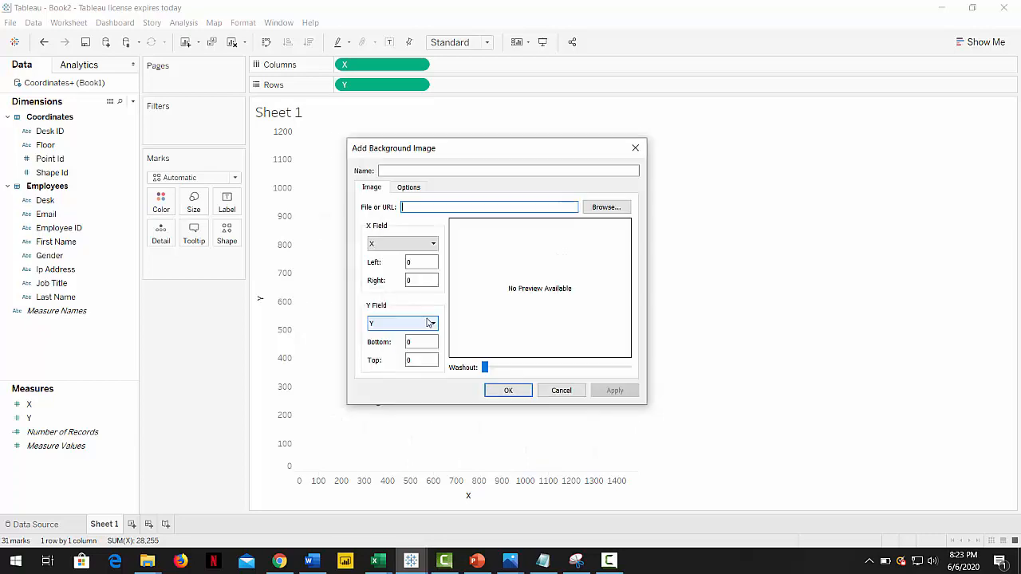
{"action": "left_click", "coordinate": [606, 207]}
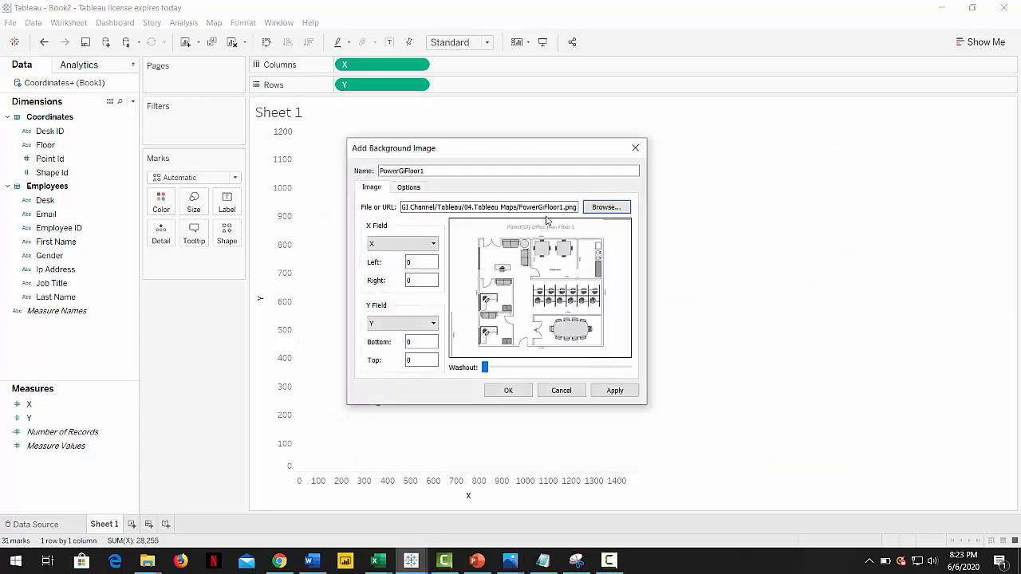
{"action": "left_click", "coordinate": [421, 280]}
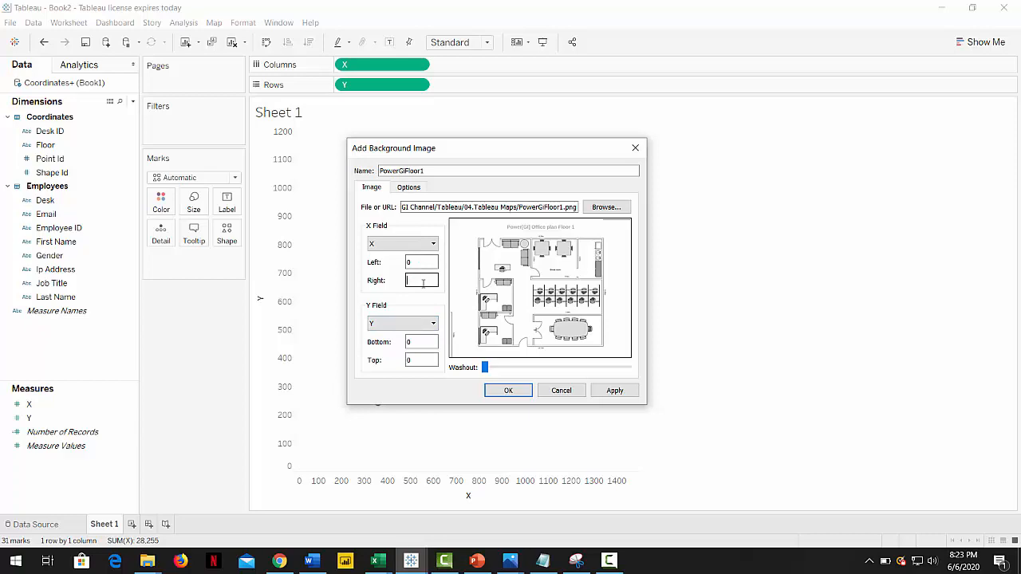
{"action": "type", "text": "176"}
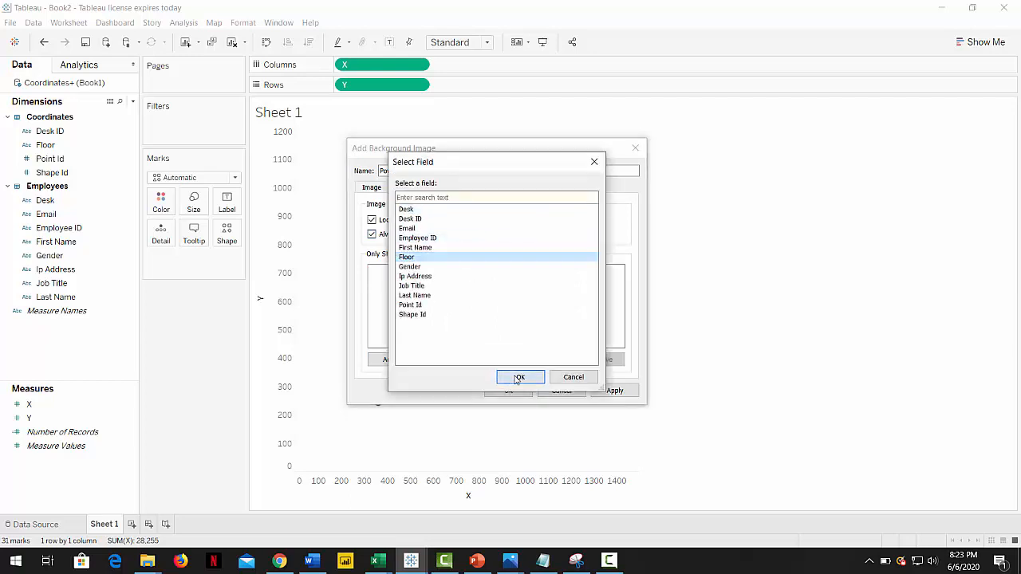
{"action": "left_click", "coordinate": [520, 376]}
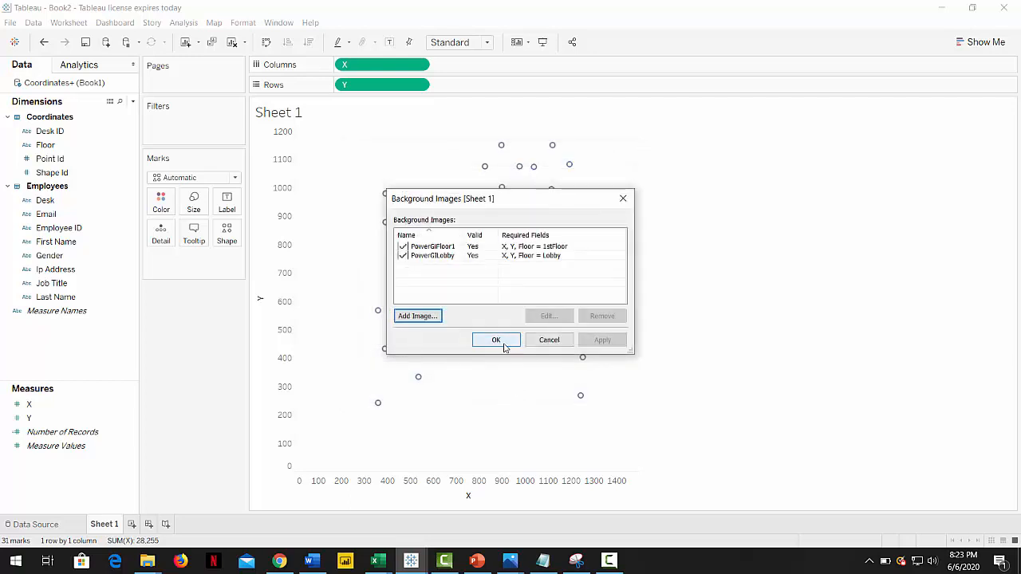
Apply the background images and filter Floor to 1stFloor as a single-value list.
{"action": "left_click", "coordinate": [496, 340]}
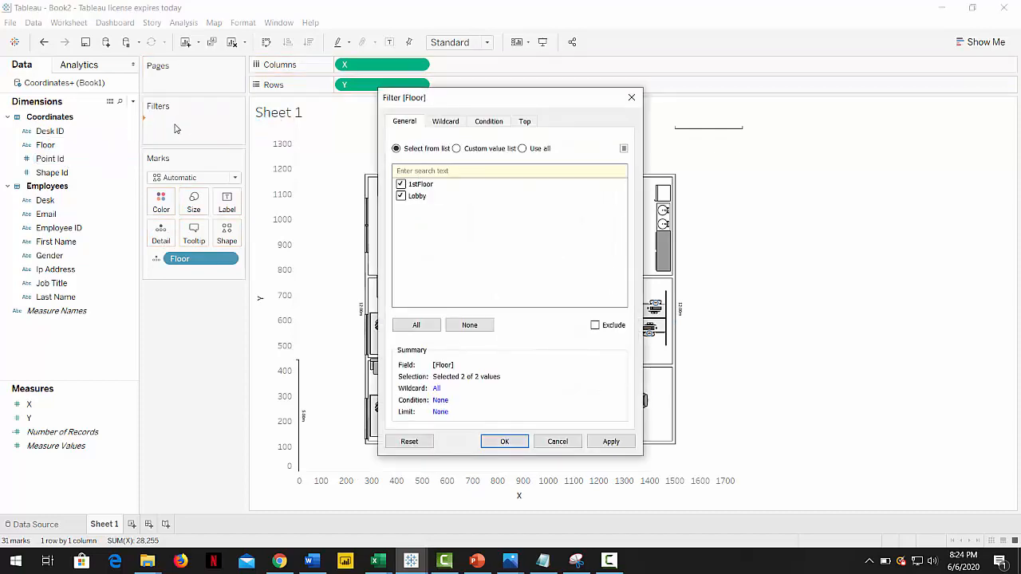
{"action": "left_click", "coordinate": [505, 441]}
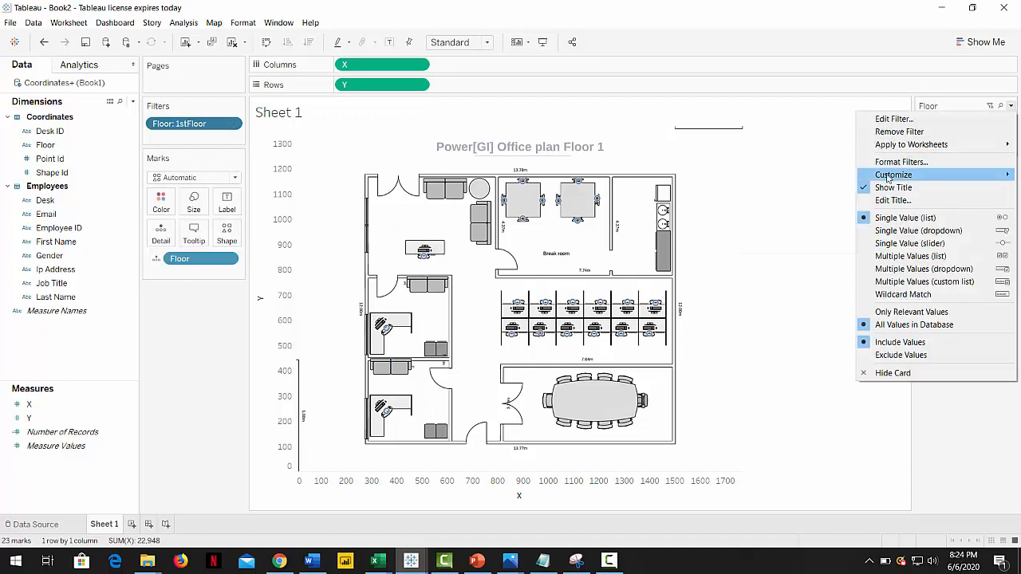
{"action": "left_click", "coordinate": [903, 218]}
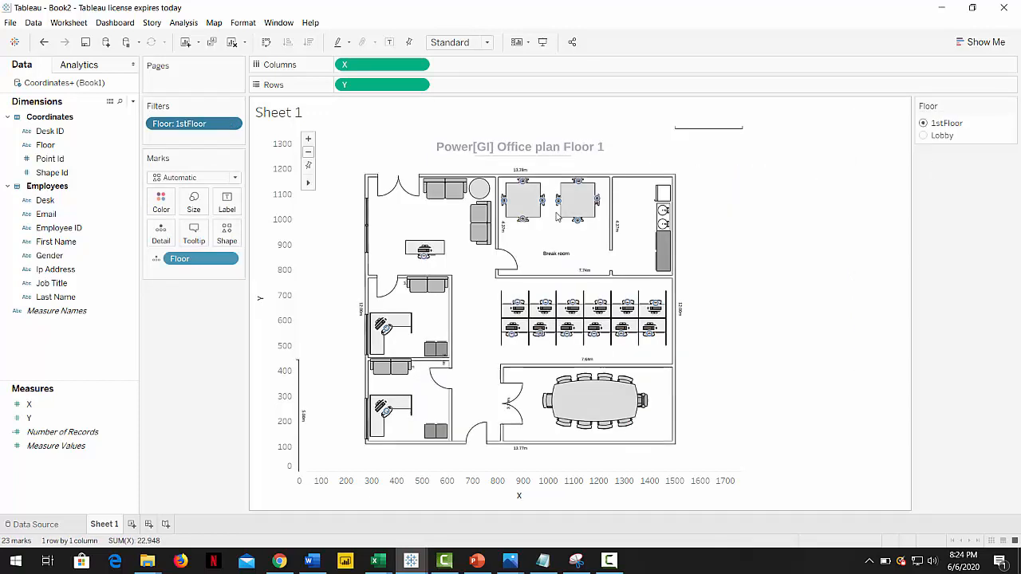
{"action": "mouse_move", "coordinate": [521, 232]}
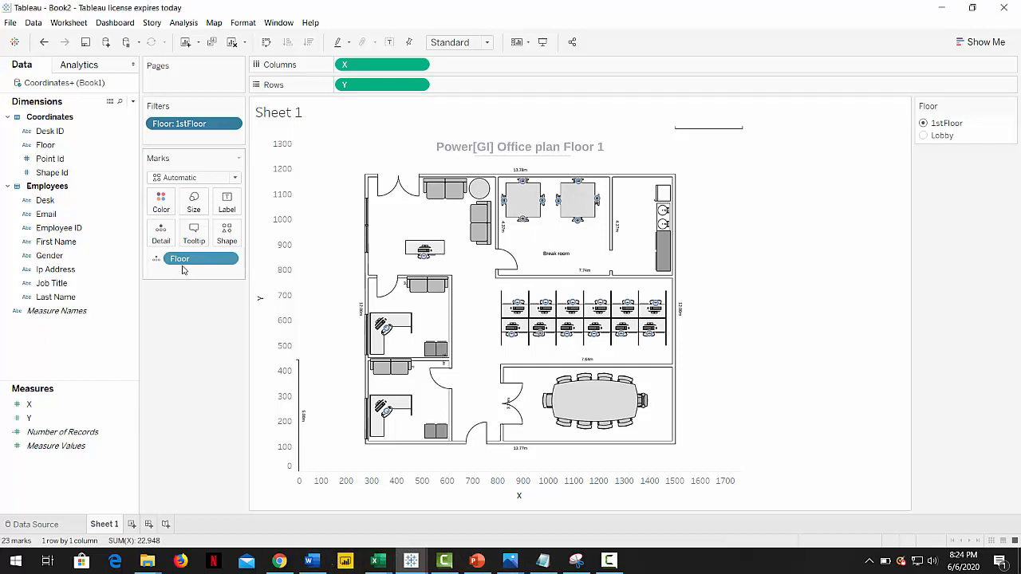
Draw desks as Gender shapes, Female triangles and Male circles, coloured by Gender.
{"action": "left_click", "coordinate": [194, 177]}
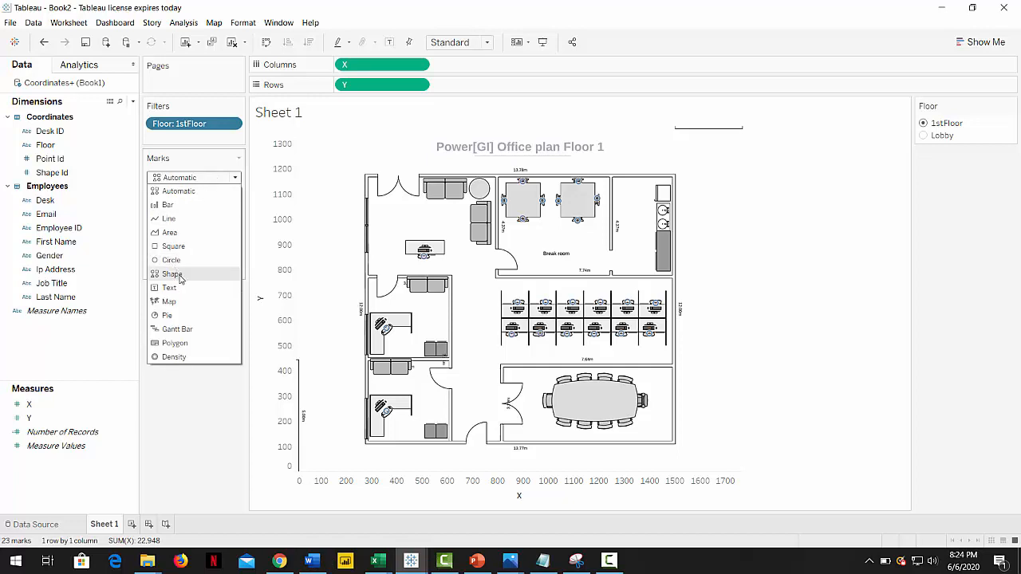
{"action": "left_click", "coordinate": [173, 274]}
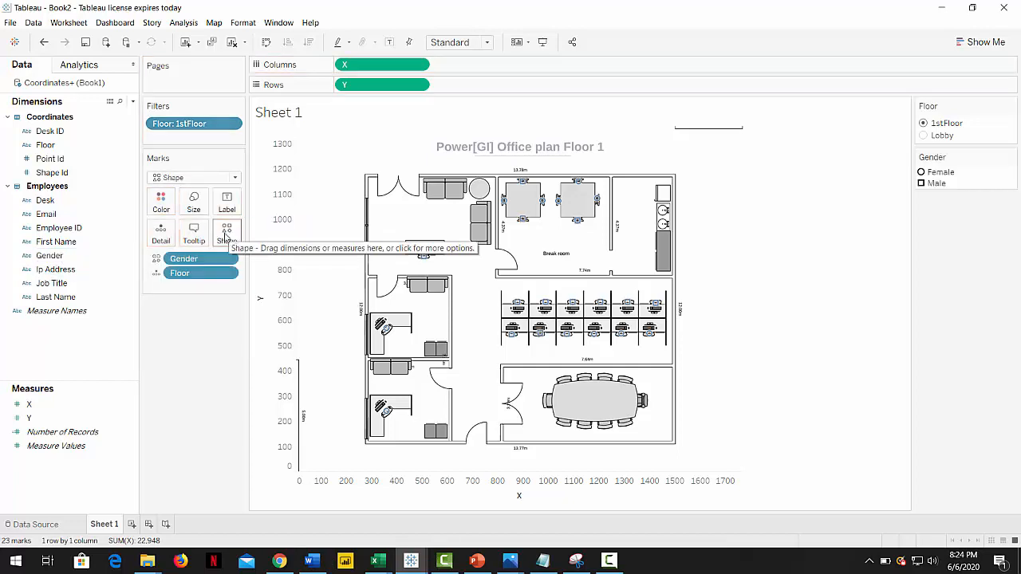
{"action": "left_click", "coordinate": [227, 232]}
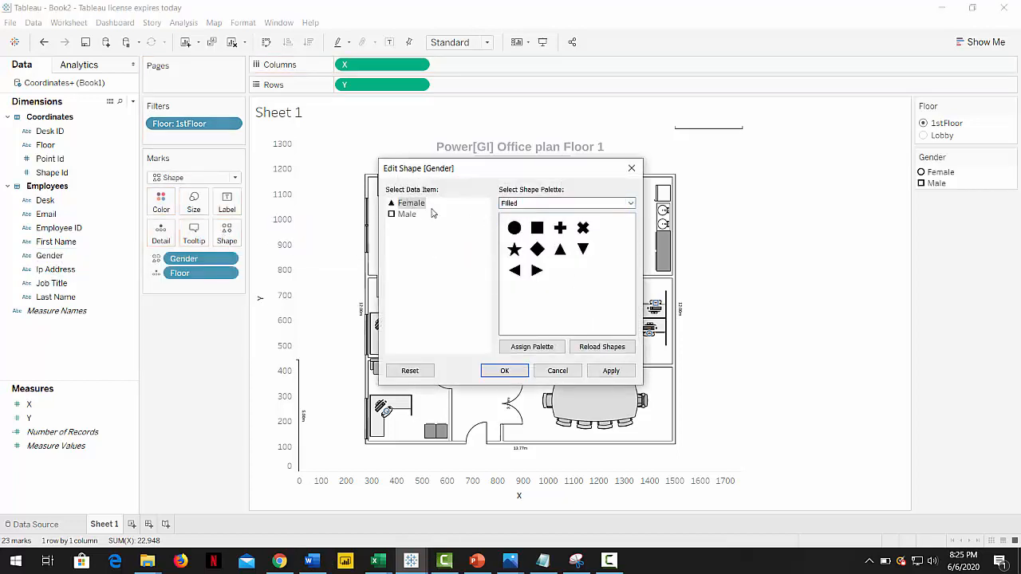
{"action": "left_click", "coordinate": [504, 370]}
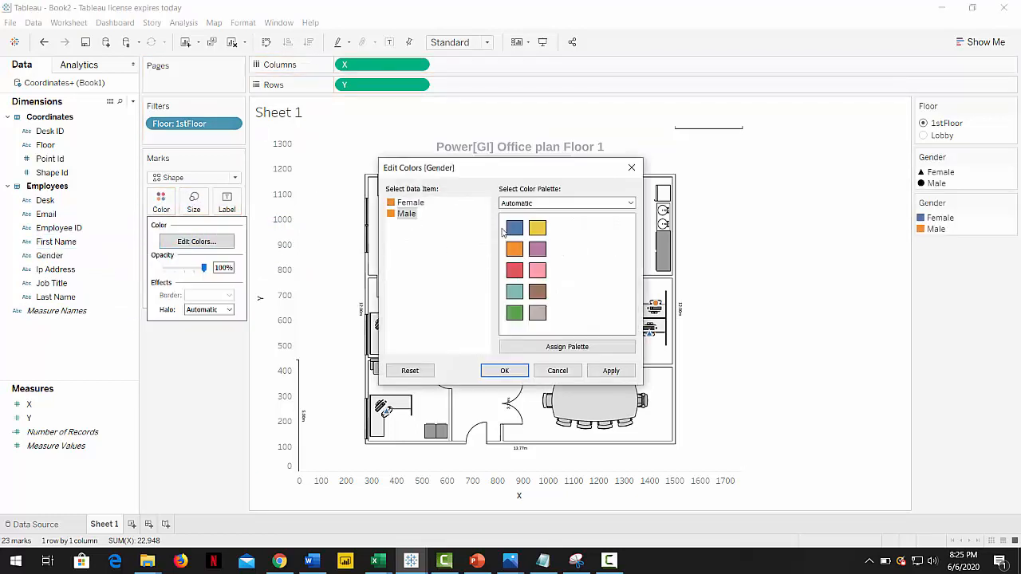
{"action": "left_click", "coordinate": [504, 371]}
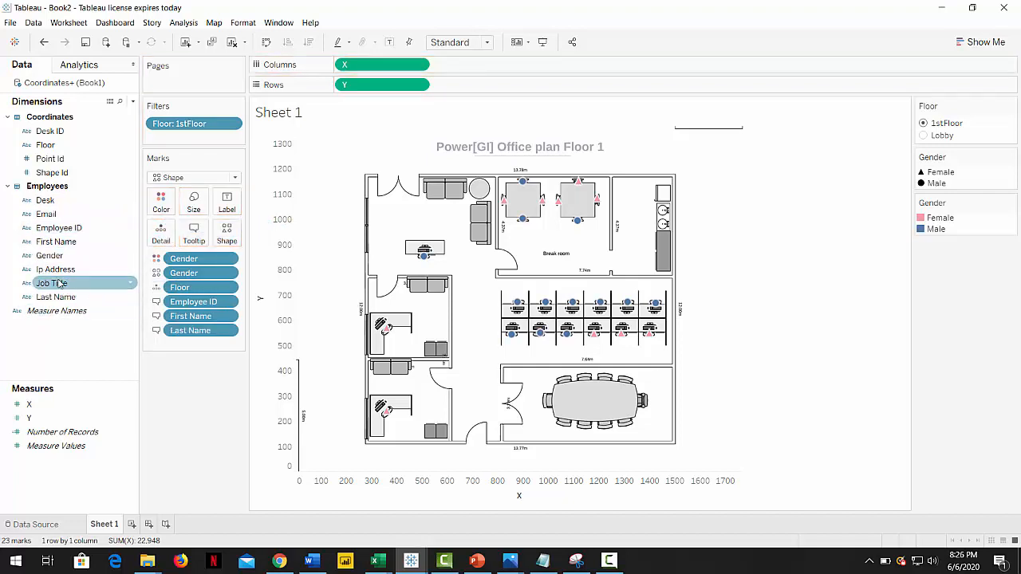
Add Job Title to the desk tooltip and confirm the tooltip layout.
{"action": "left_click", "coordinate": [194, 231]}
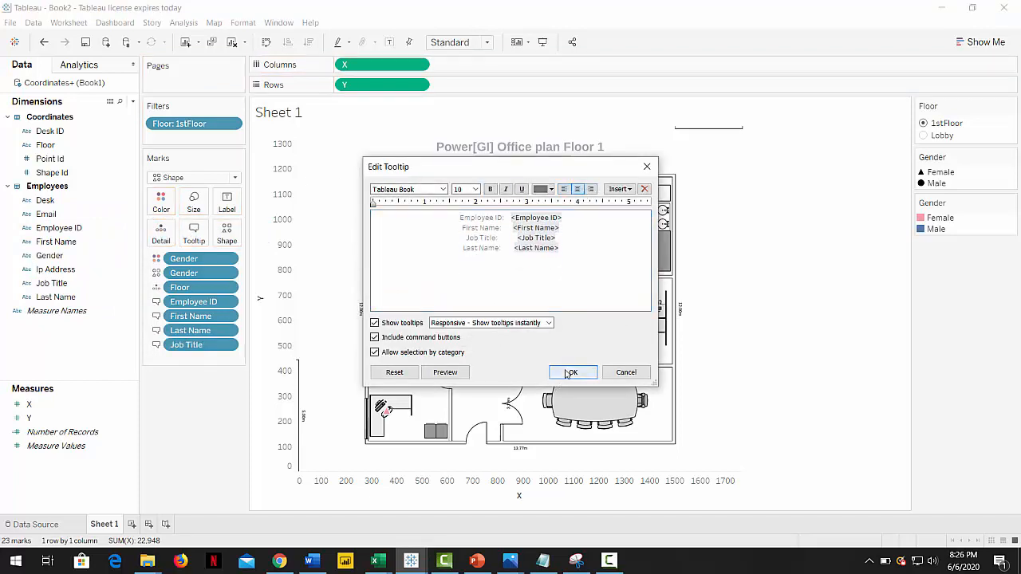
{"action": "left_click", "coordinate": [572, 371]}
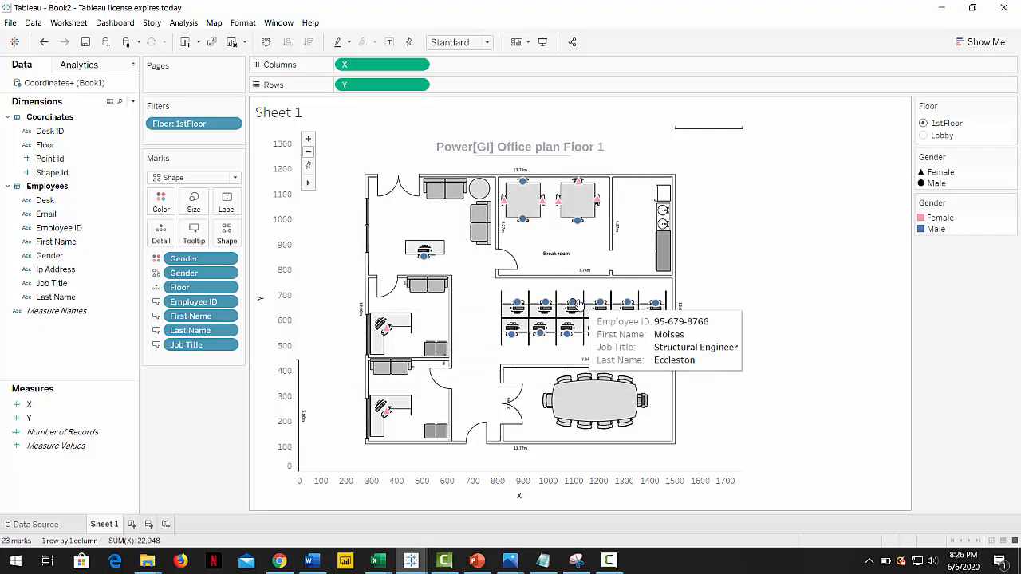
{"action": "mouse_move", "coordinate": [599, 335]}
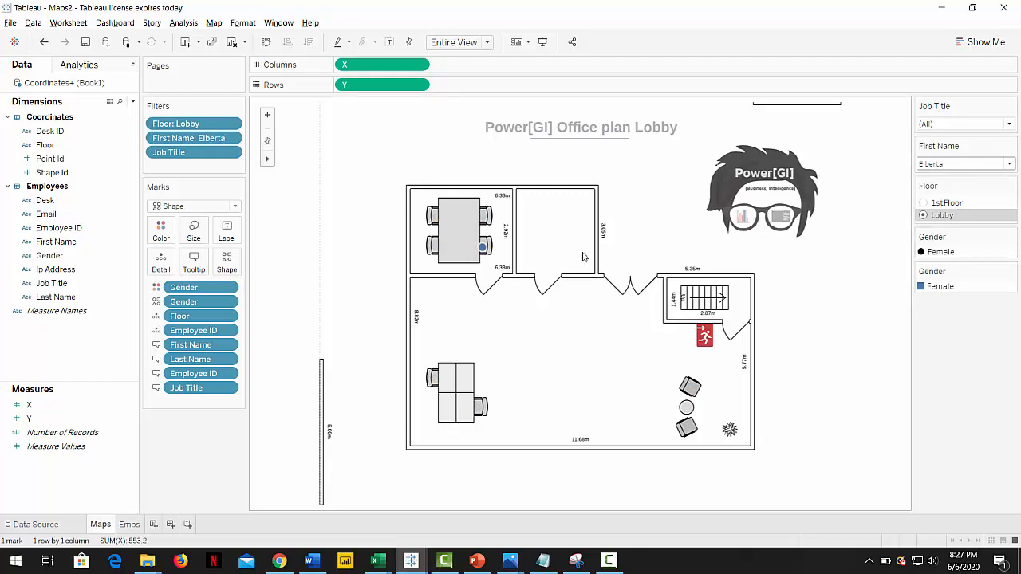
In Maps2, filter the Floor 1 plan to the Administrative Officer job title.
{"action": "left_click", "coordinate": [1008, 124]}
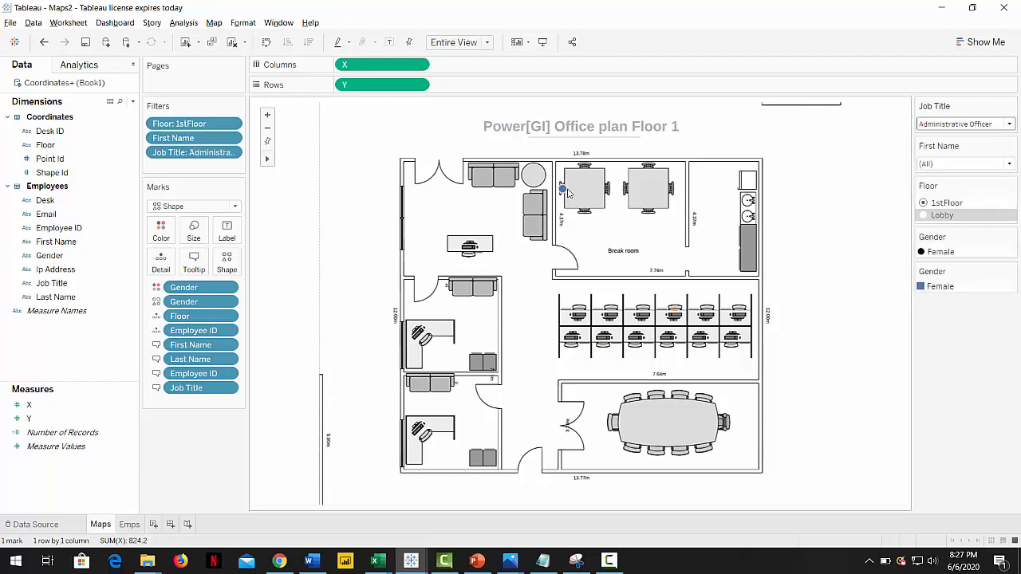
{"action": "mouse_move", "coordinate": [939, 141]}
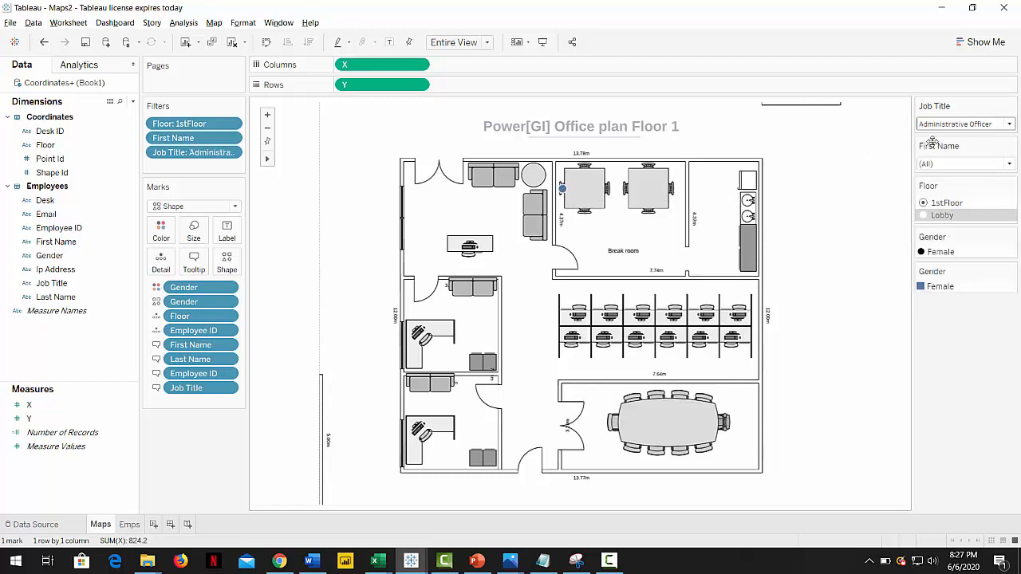
{"action": "left_click", "coordinate": [1011, 124]}
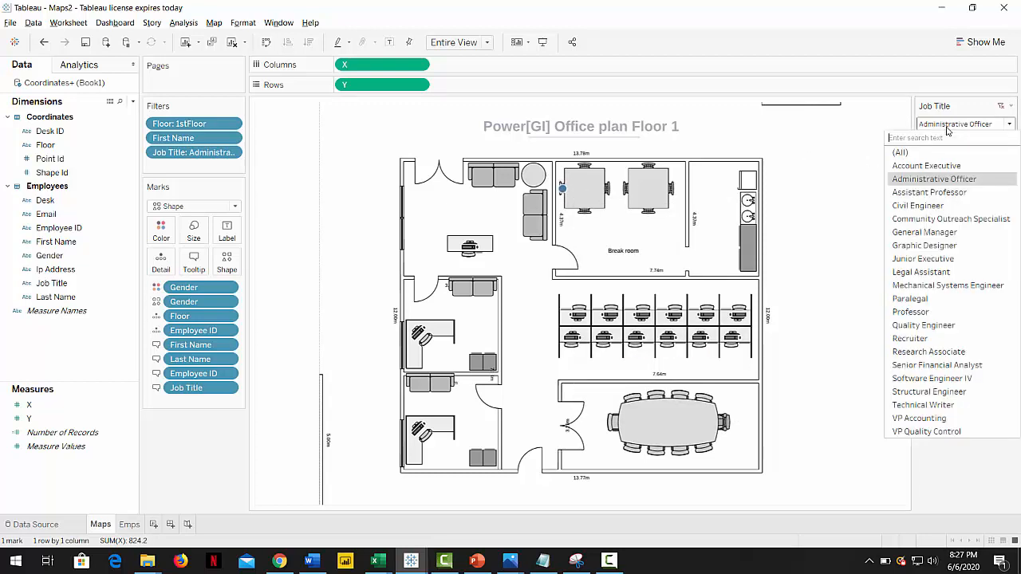